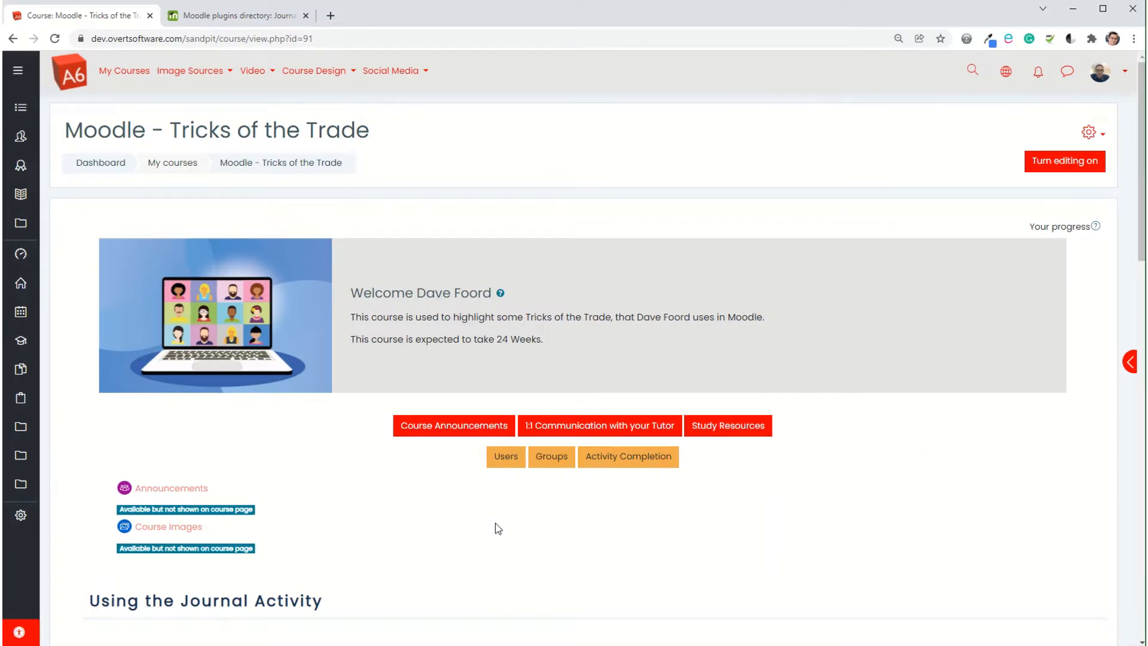
Check the Journal plugin page, then turn editing on and add a Journal to 'Using the Journal Activity'
left_click(236, 16)
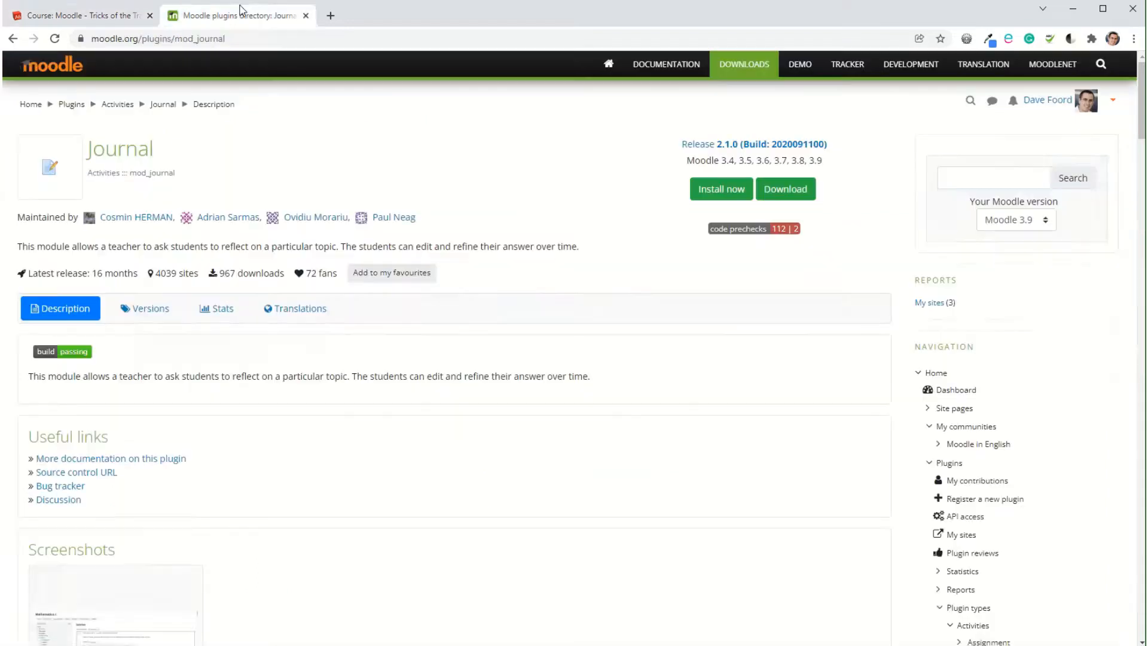
mouse_move(199, 363)
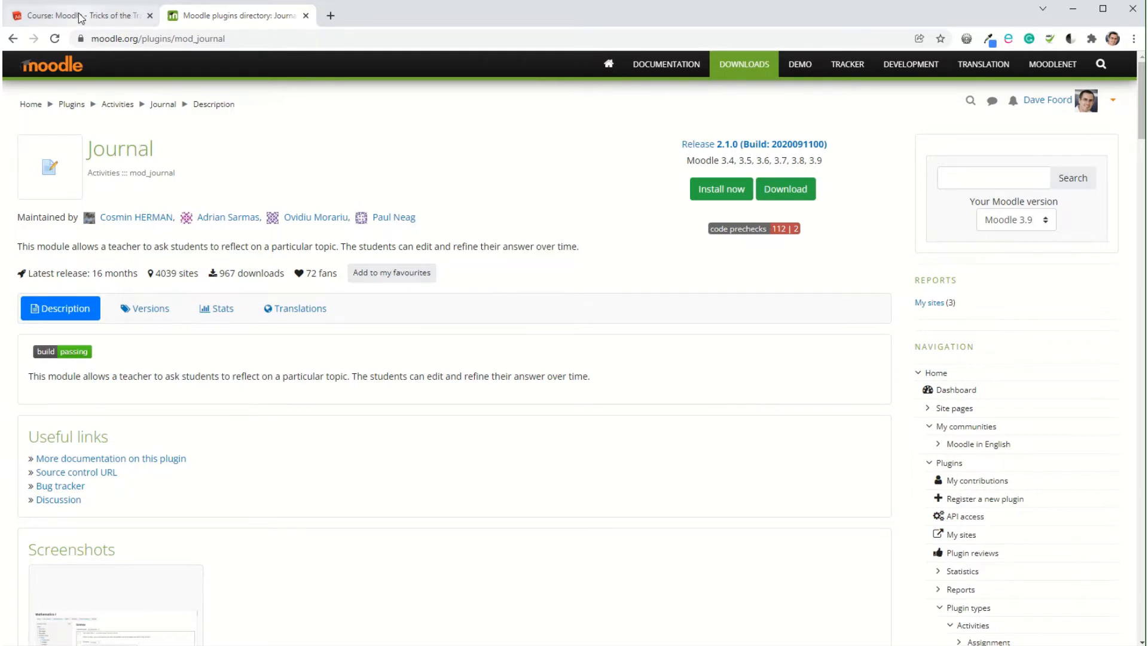
left_click(80, 14)
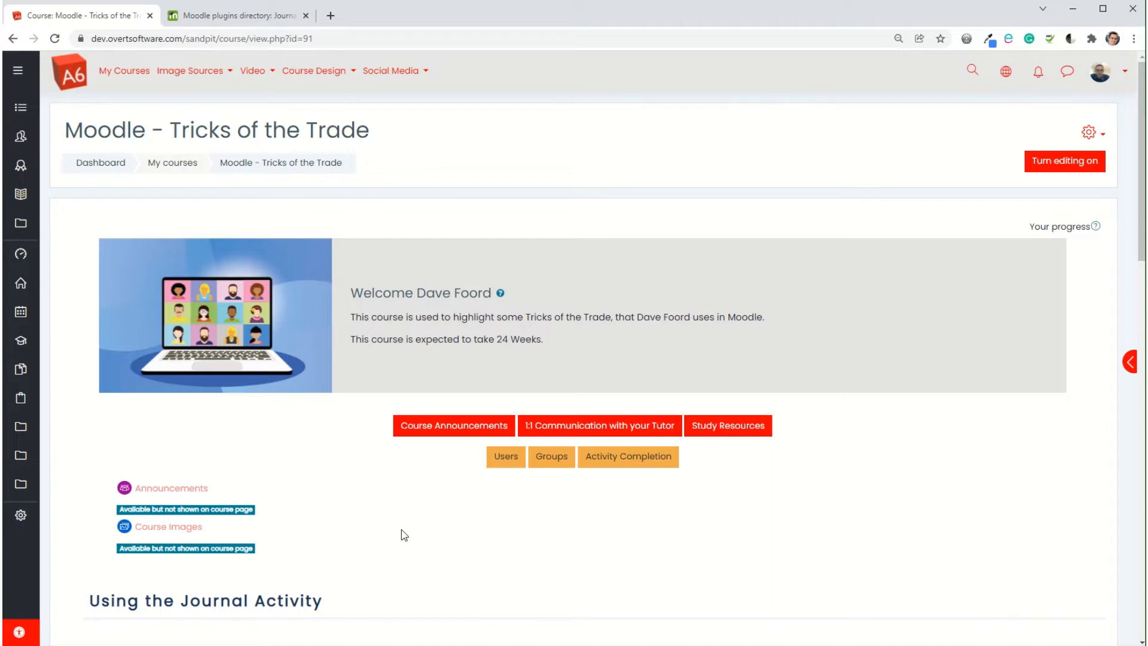
mouse_move(1064, 161)
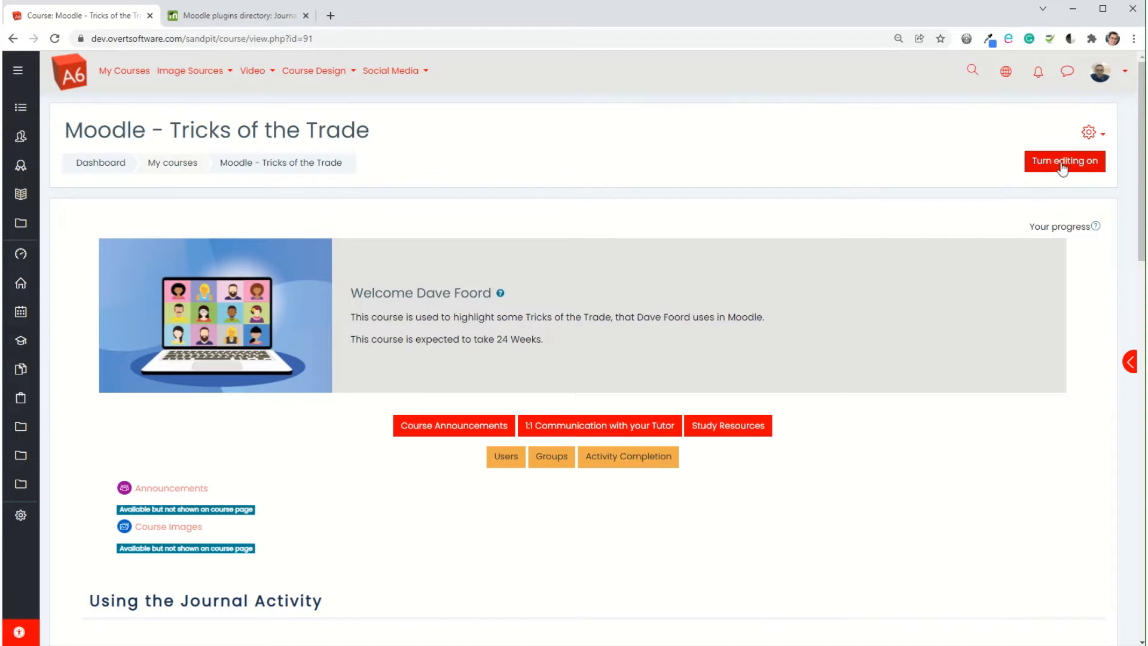
left_click(1064, 160)
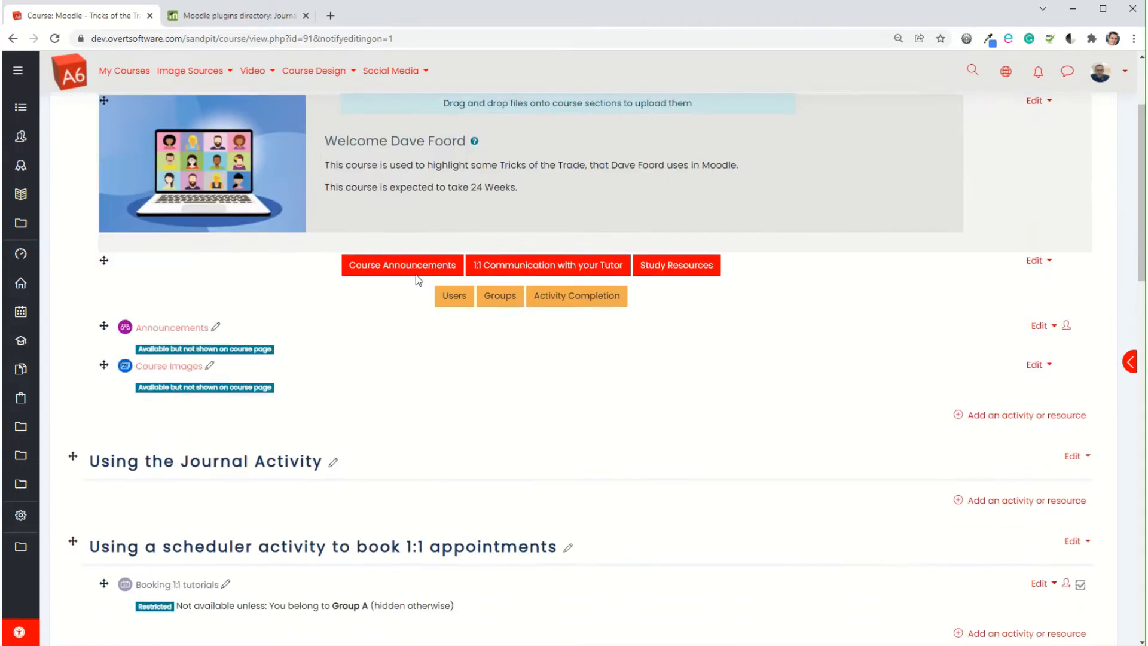
scroll("down", 3)
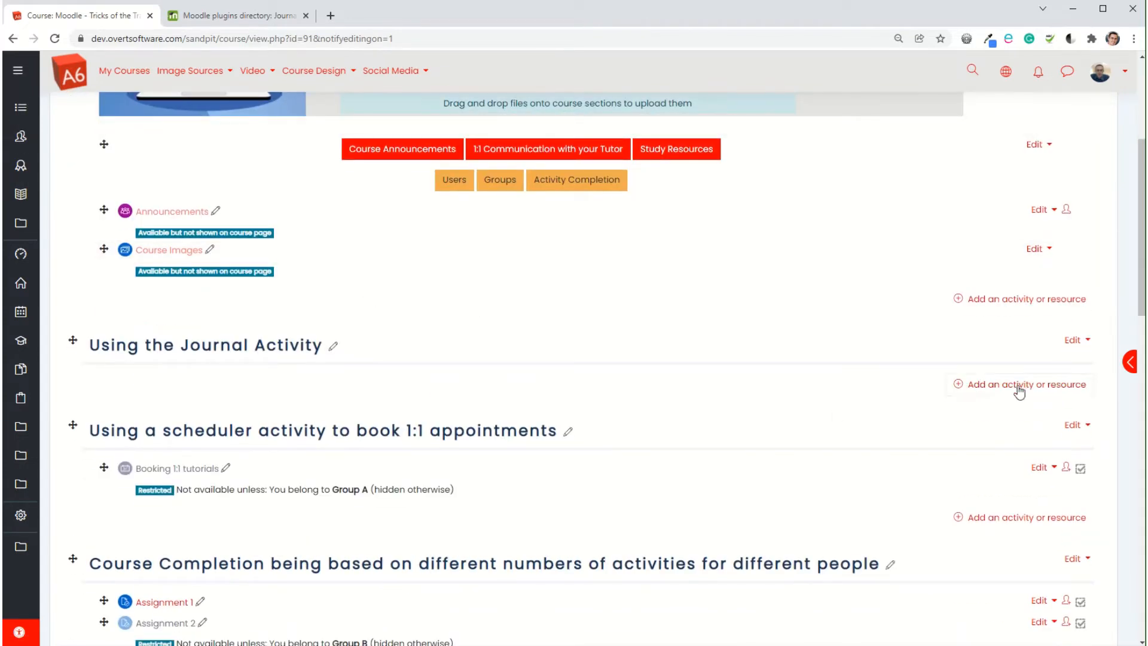
left_click(1018, 384)
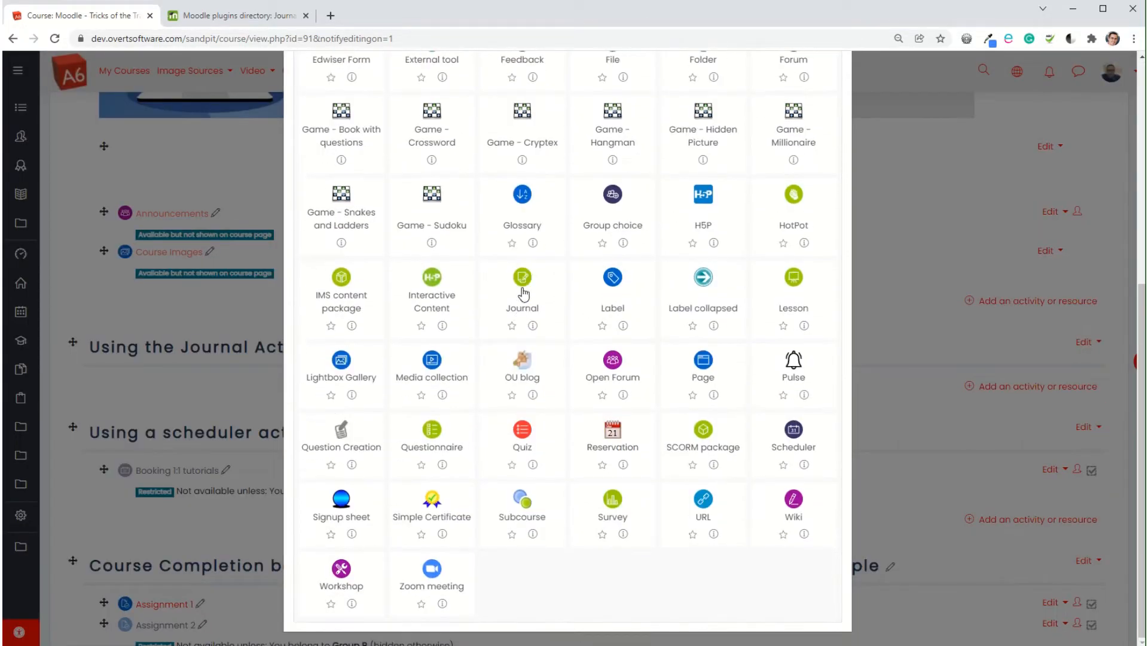
left_click(522, 285)
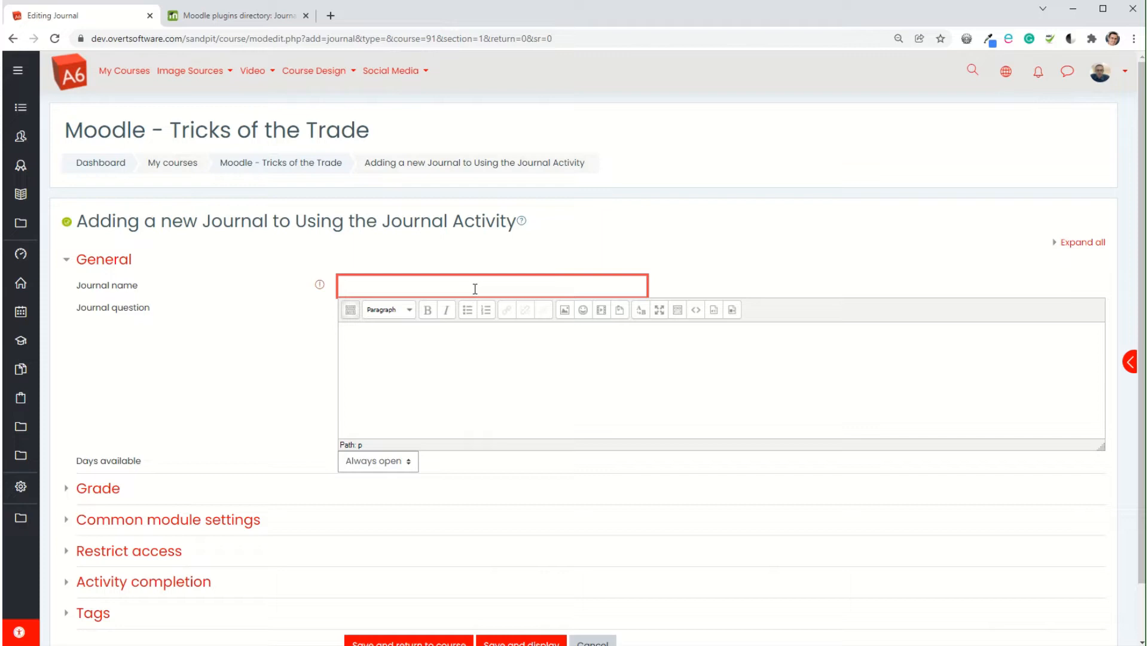
Name the Journal 'What I have learned during this topic?' and enter its question prompt
left_click(476, 286)
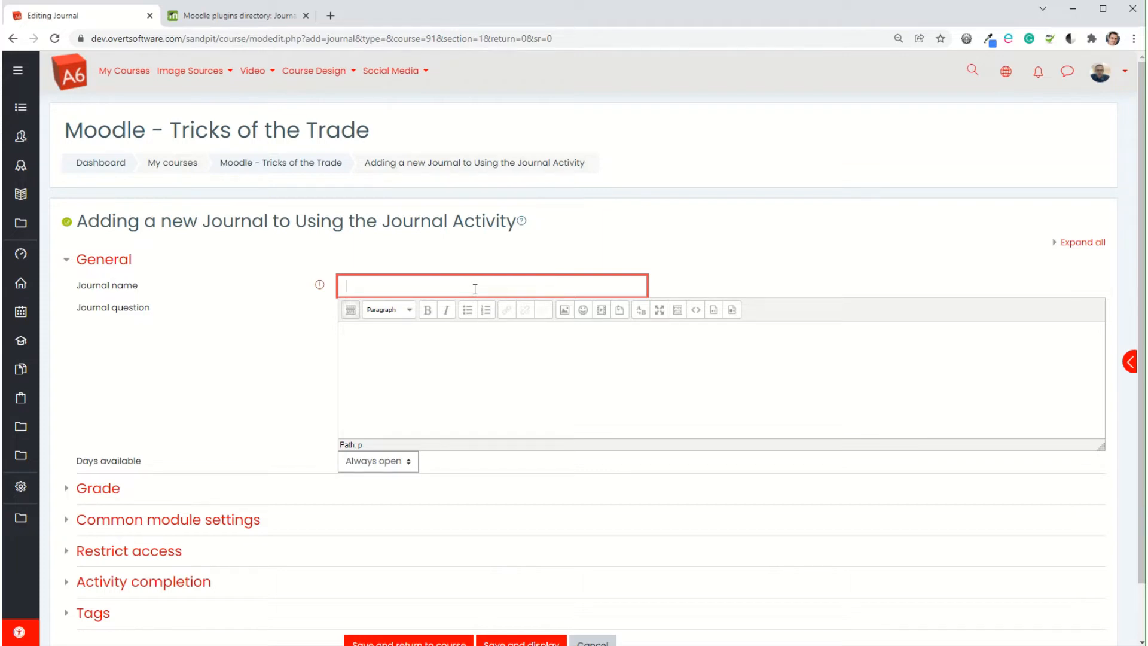
type("F")
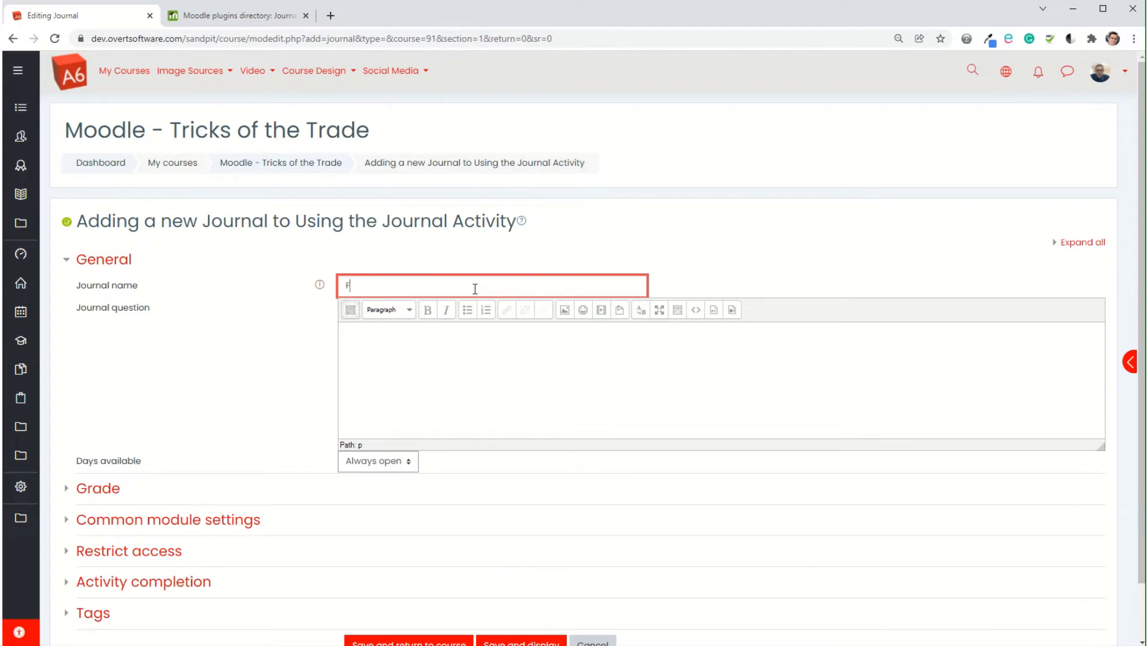
type("What I")
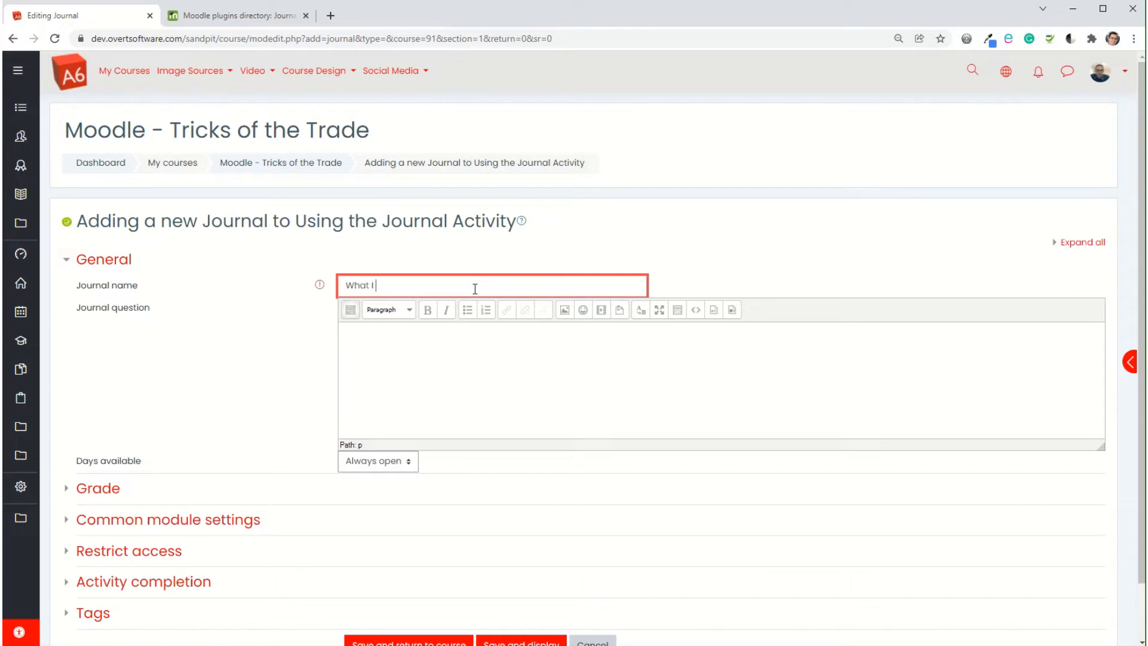
type("have learned during th")
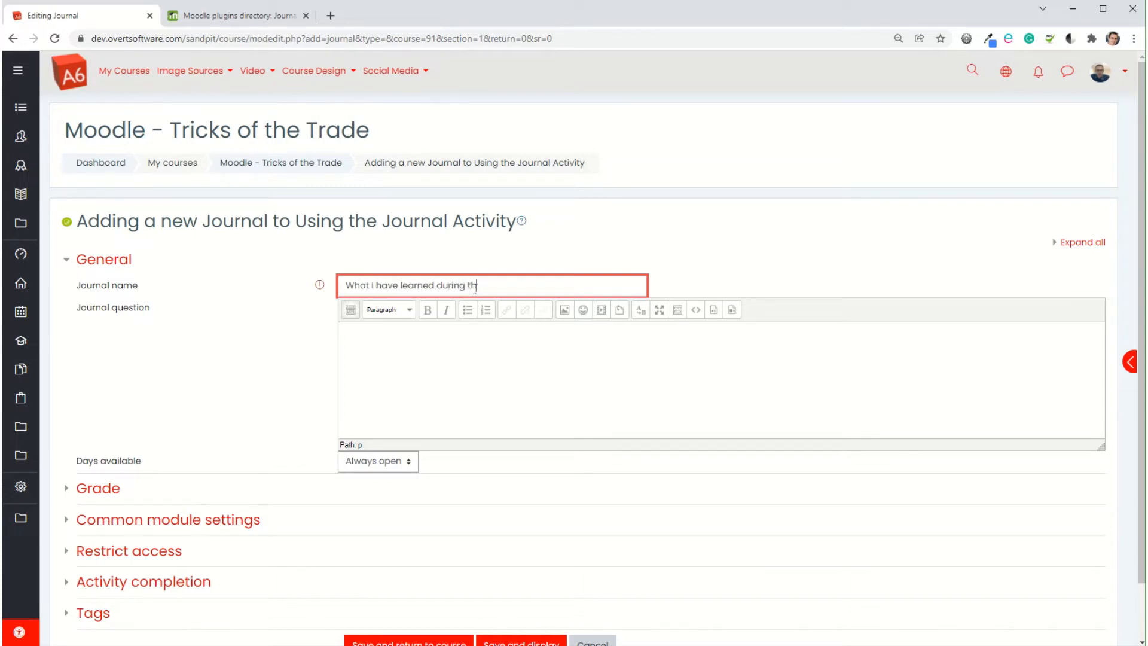
type("is top")
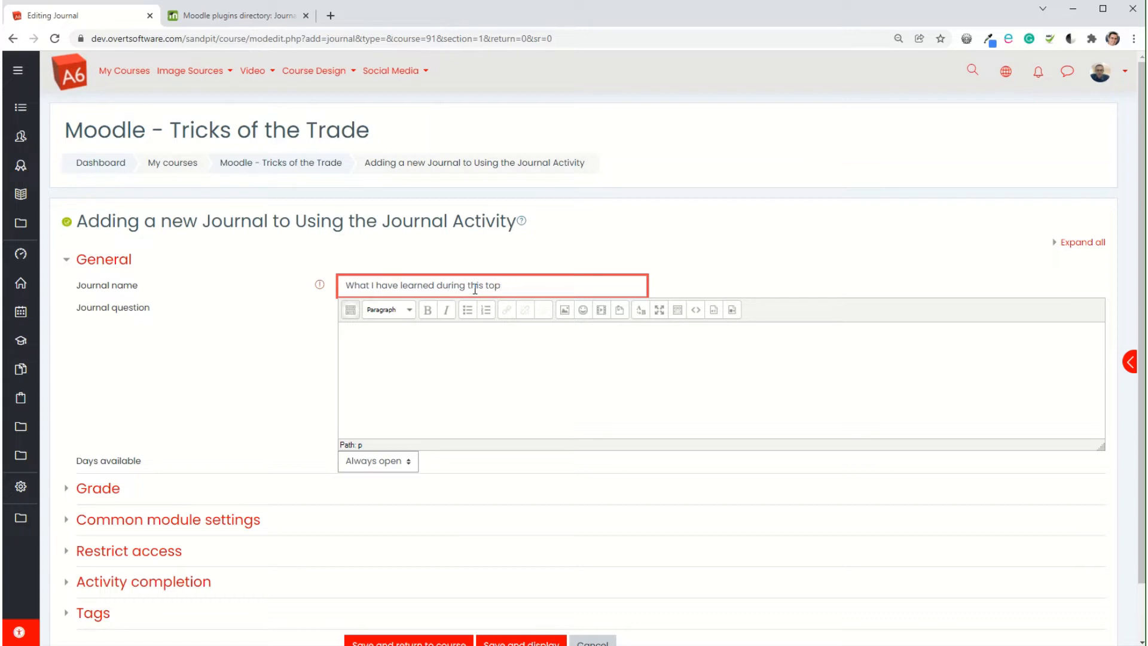
type("ic?")
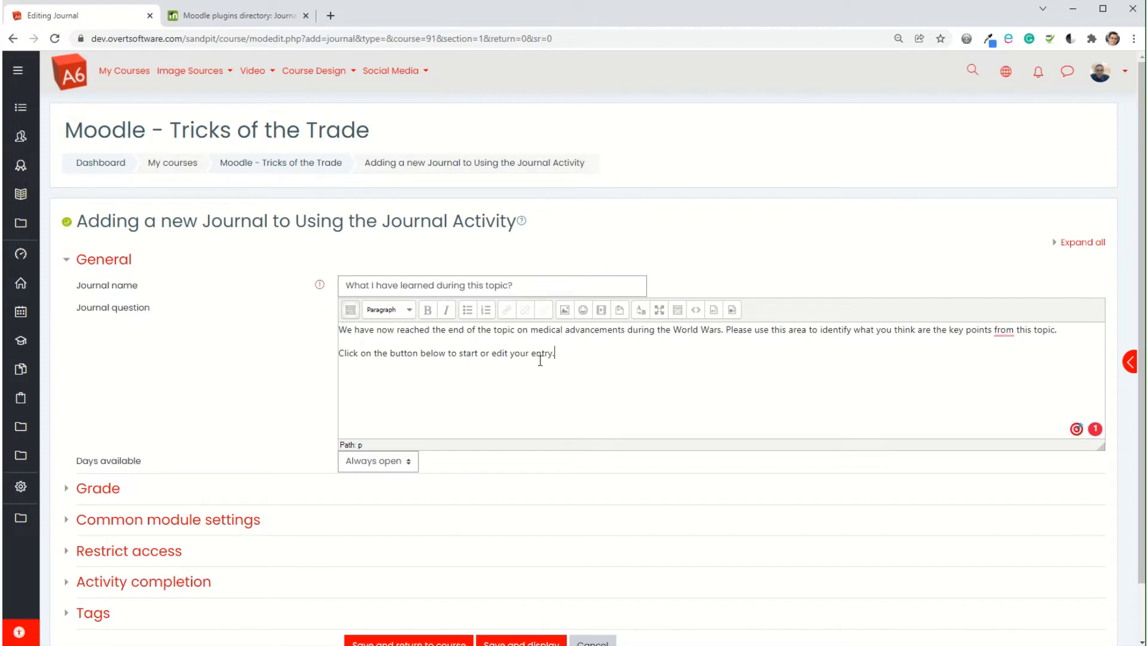
mouse_move(442, 325)
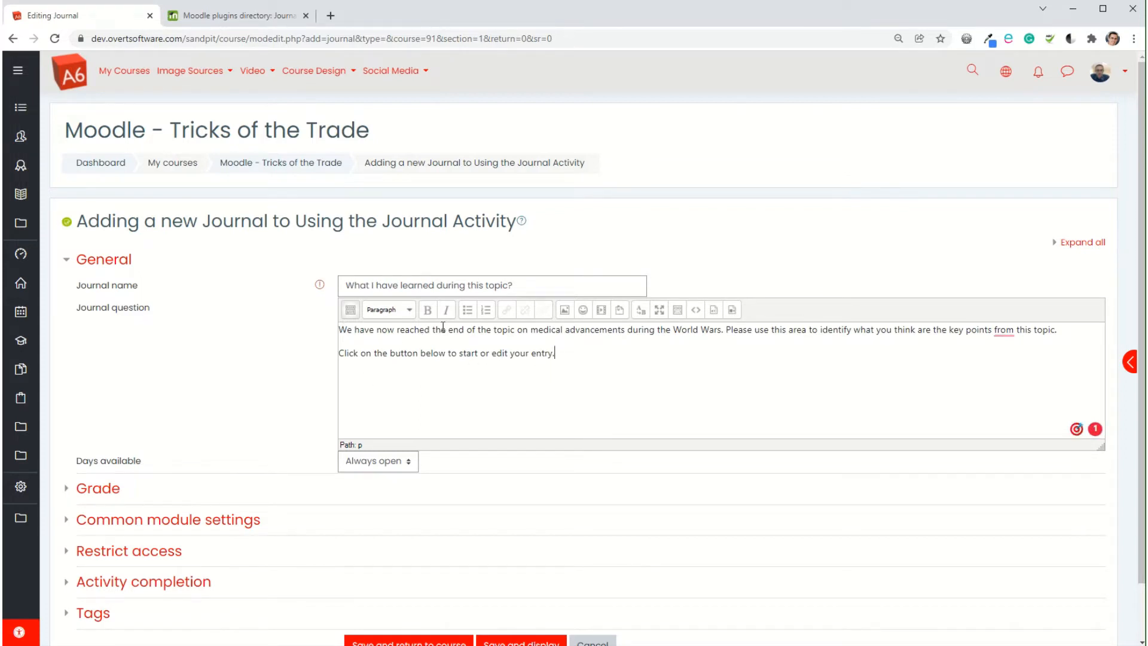
scroll("down", 3)
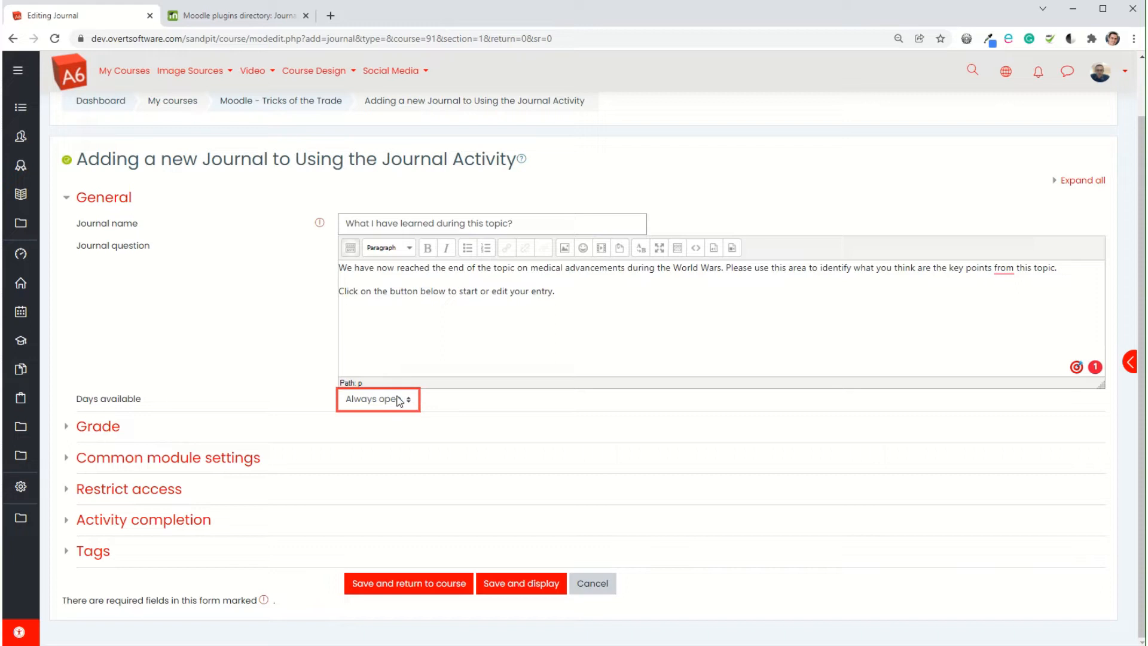
mouse_move(66, 432)
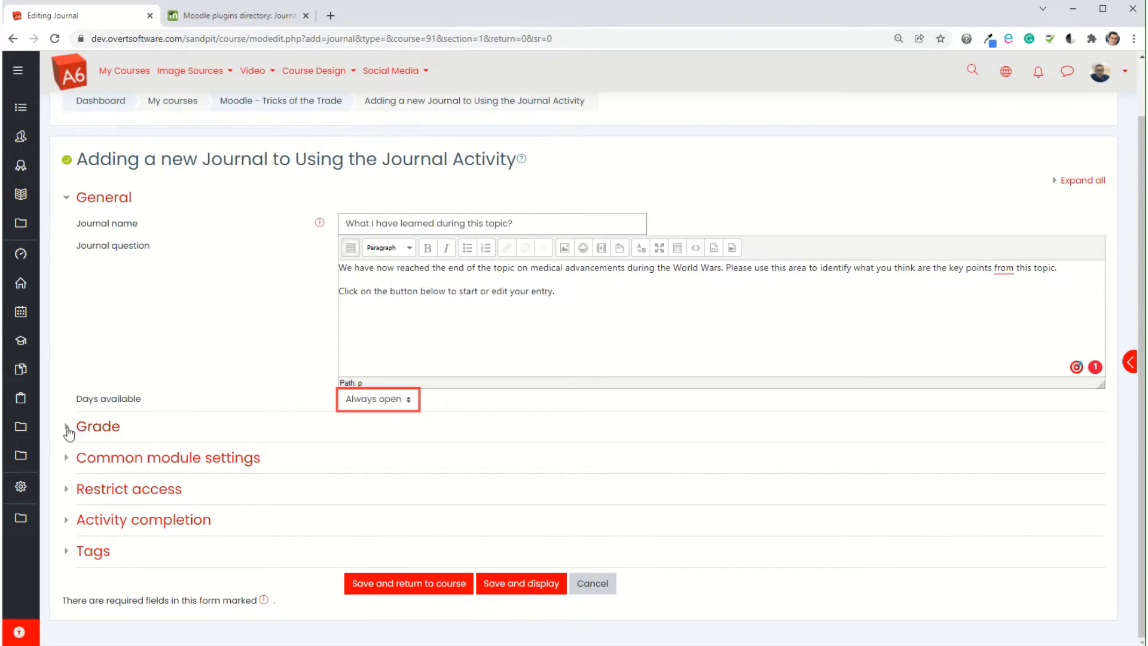
Switch the Journal's grade type to Scale, choose Not complete/Complete, and set grade to pass 2
left_click(66, 431)
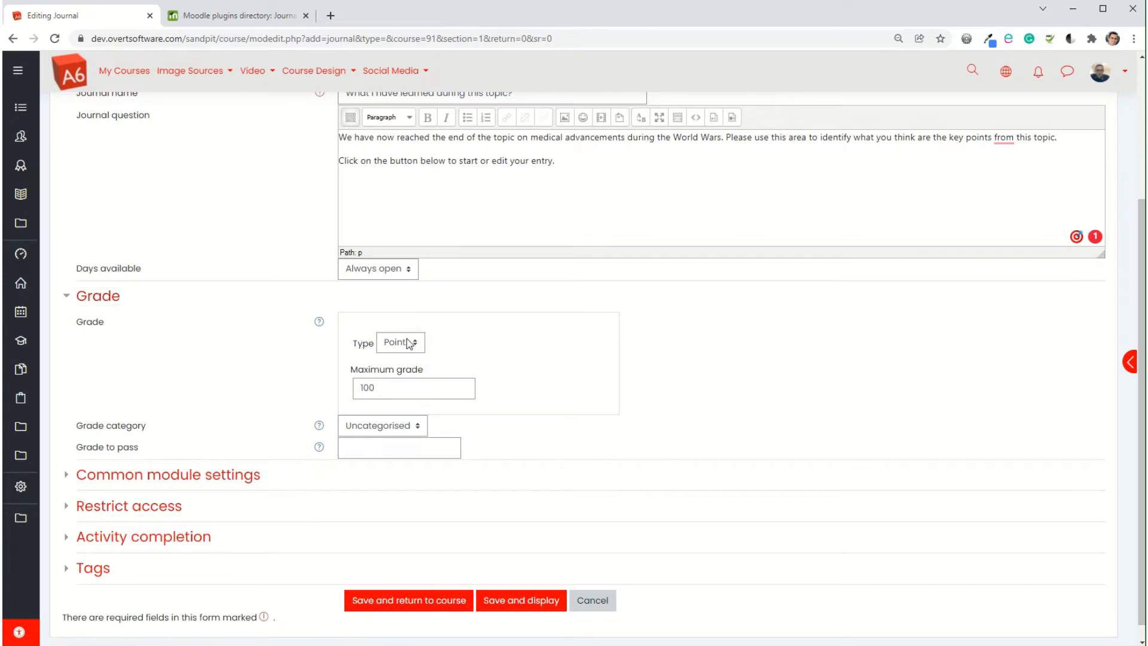
left_click(400, 342)
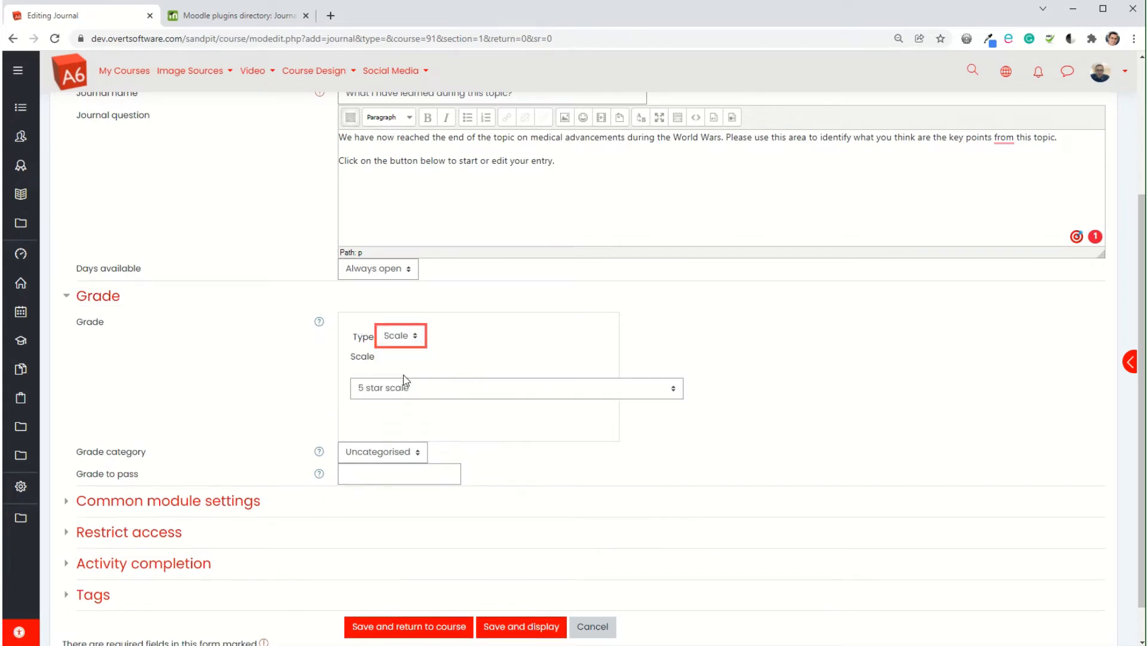
left_click(515, 388)
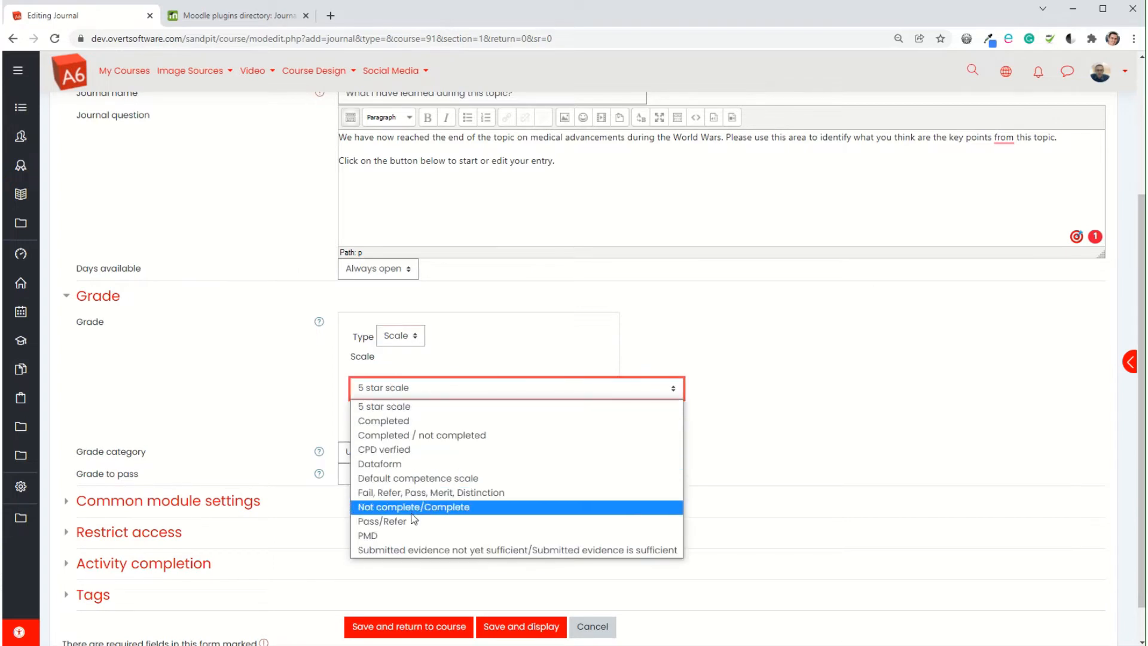
left_click(414, 506)
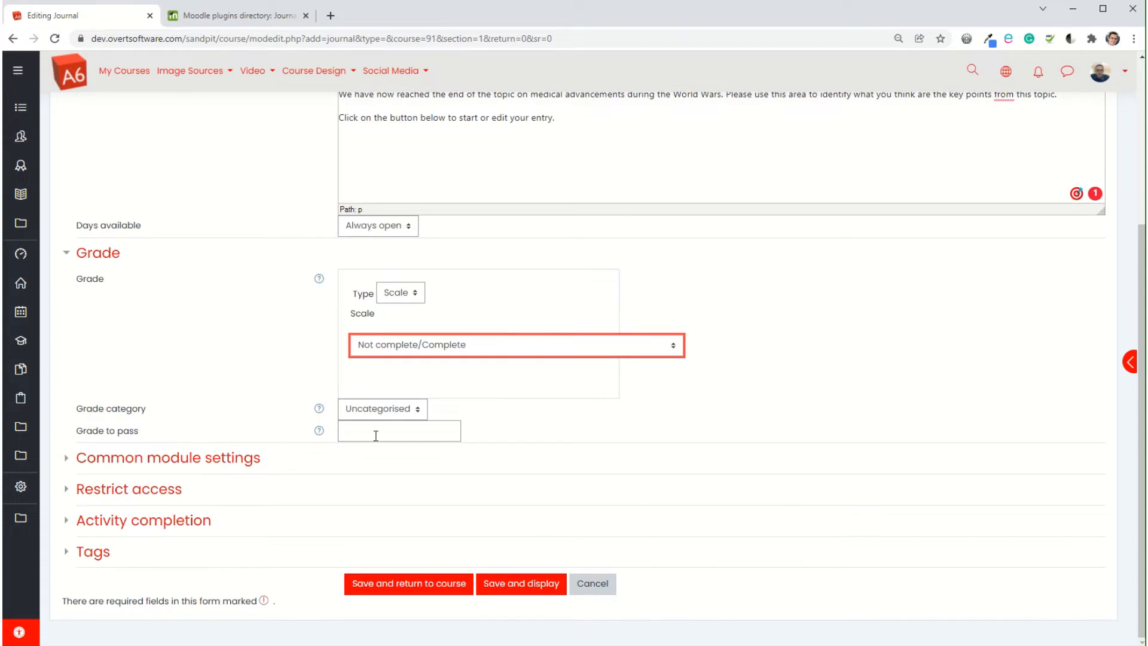
type("2")
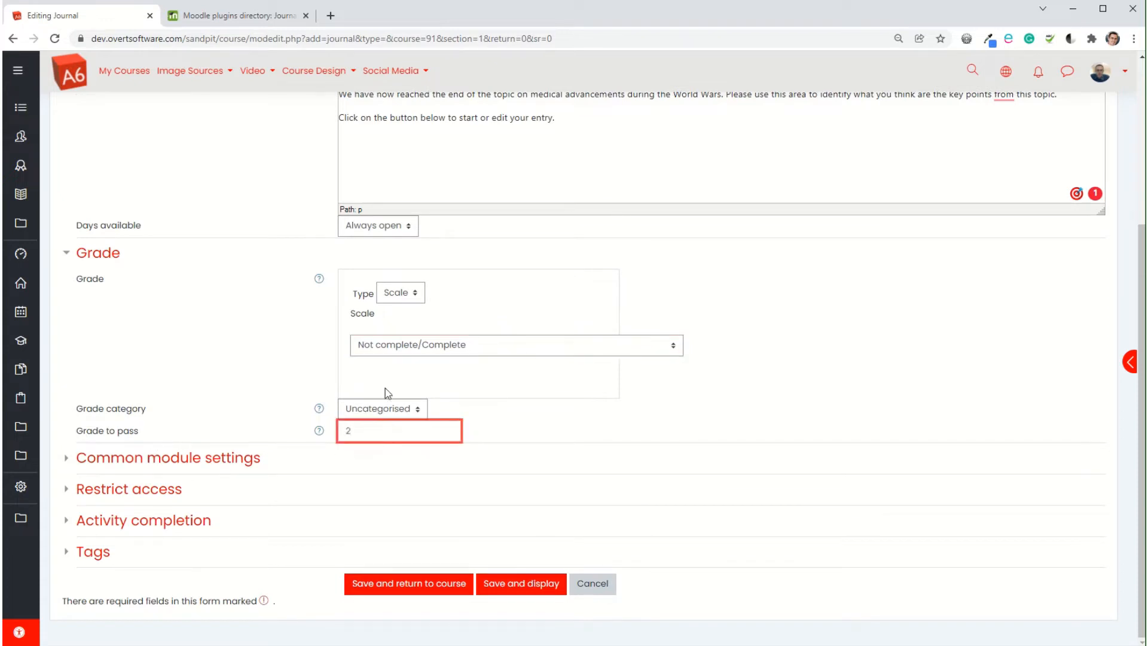
left_click(399, 431)
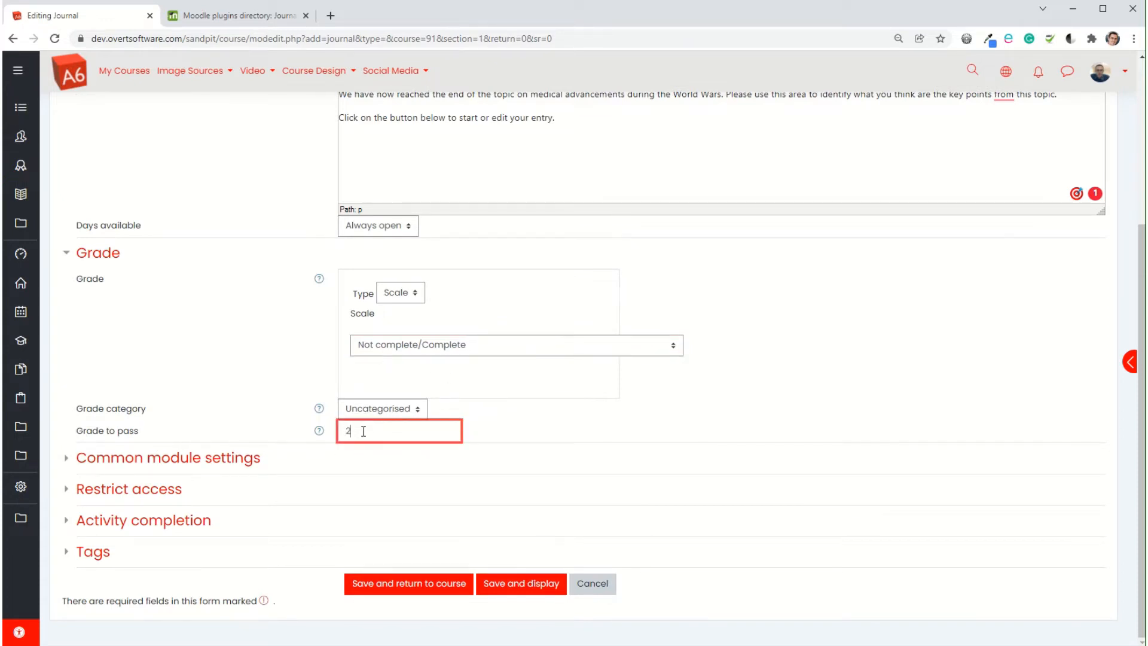
mouse_move(243, 382)
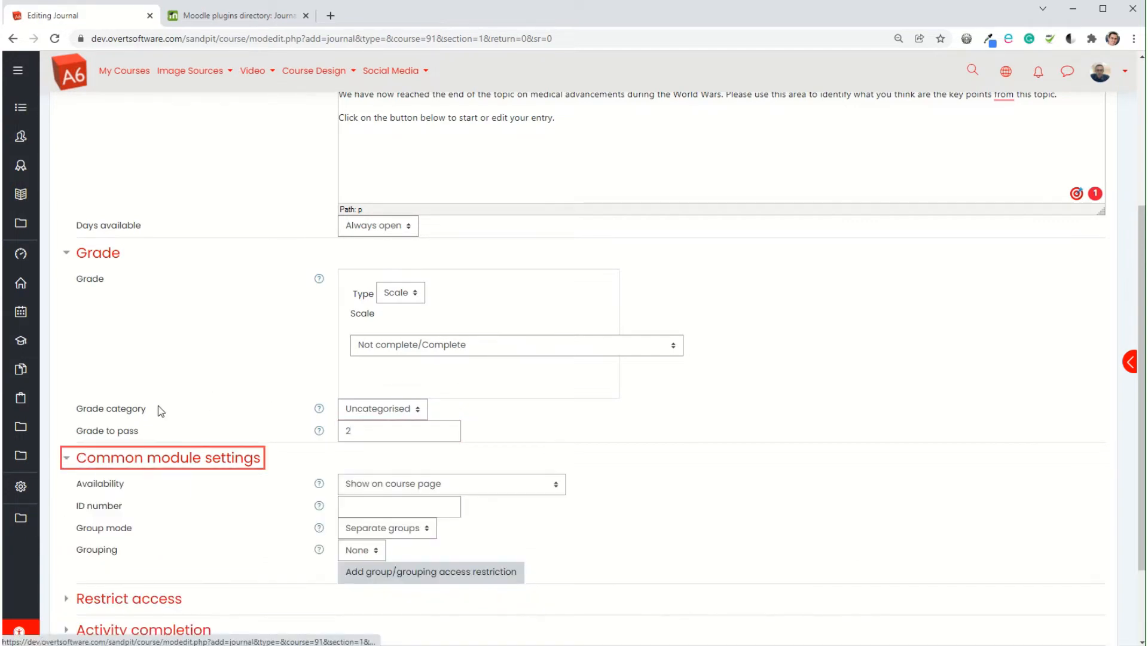
Under Activity completion, tick 'Student must receive a grade' and untick the view requirement
scroll("down", 3)
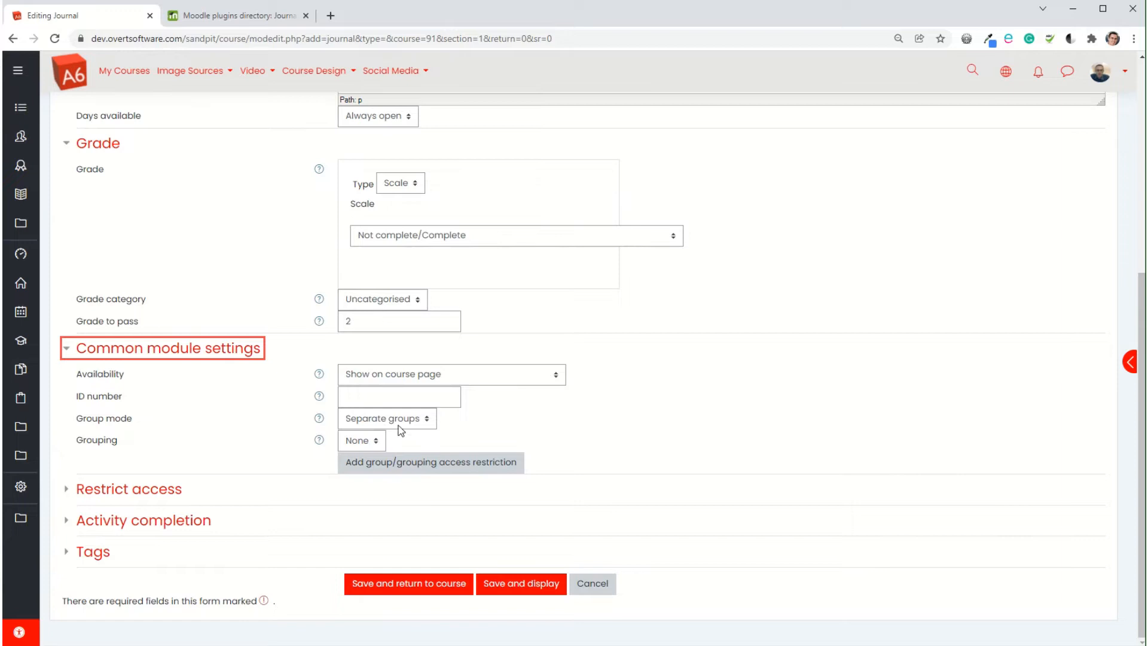
mouse_move(348, 419)
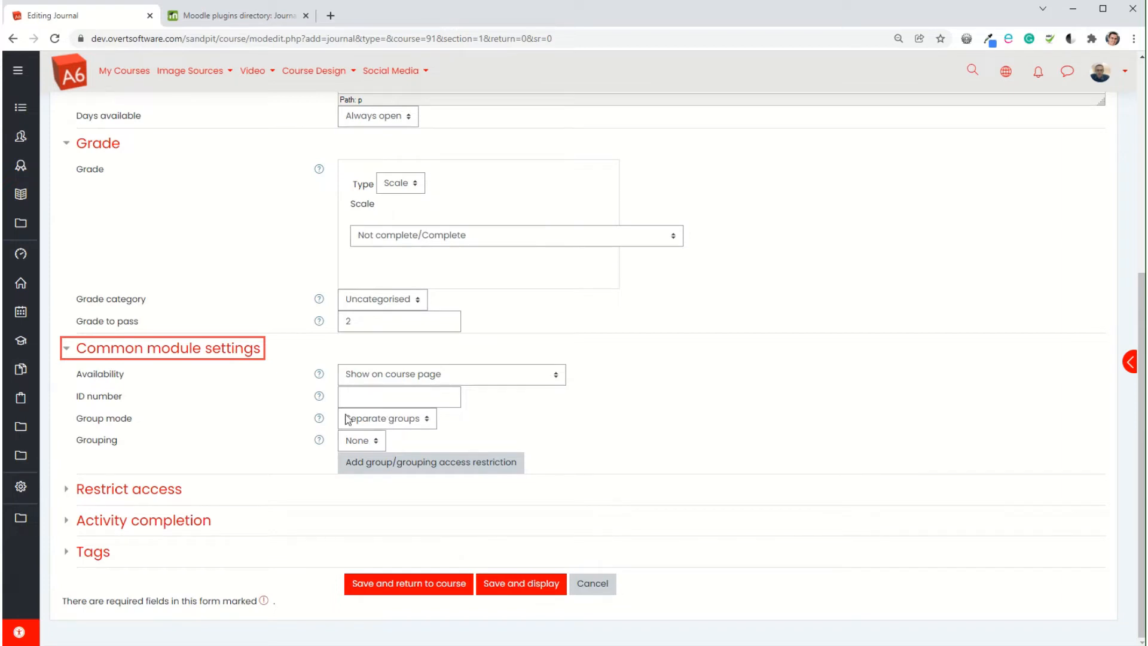
left_click(129, 489)
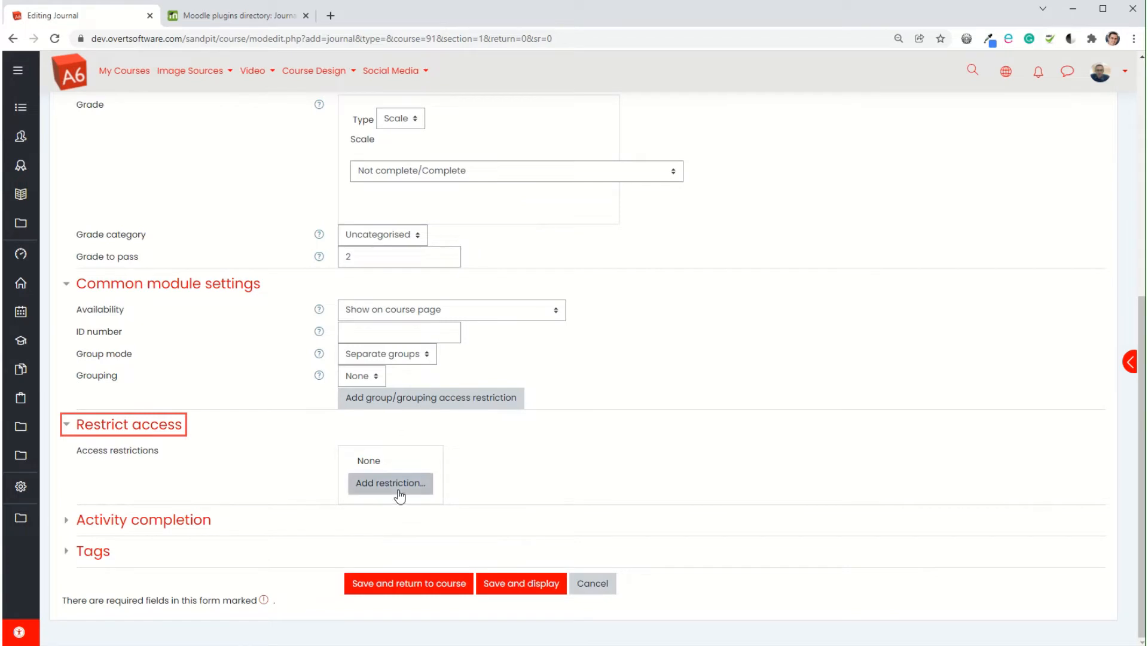
mouse_move(124, 528)
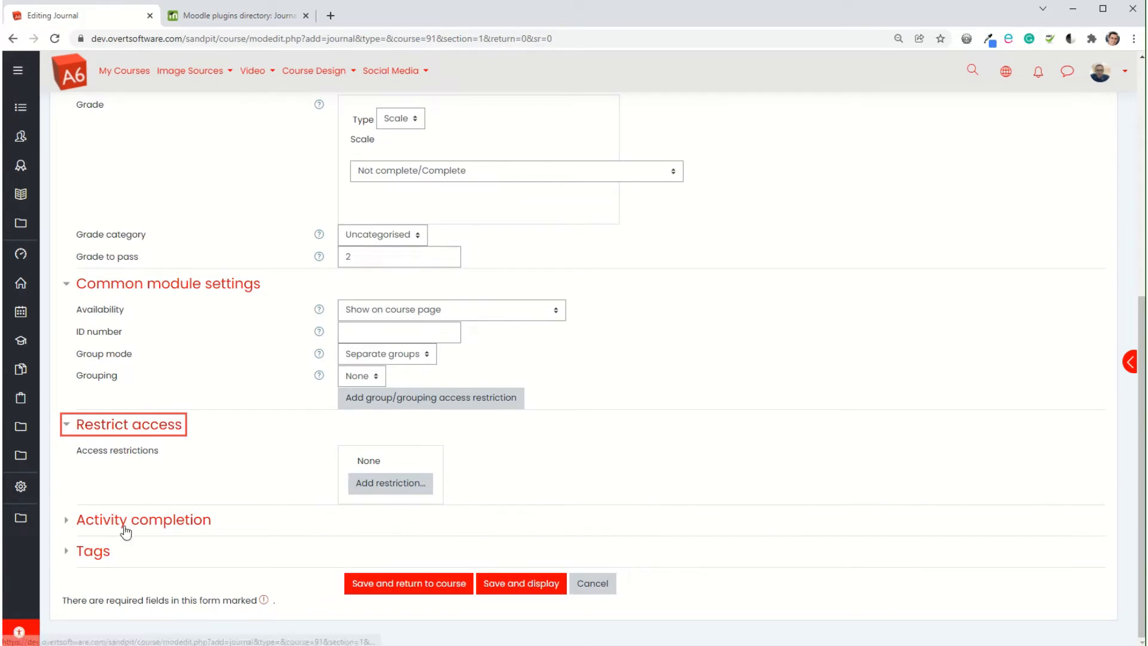
left_click(143, 519)
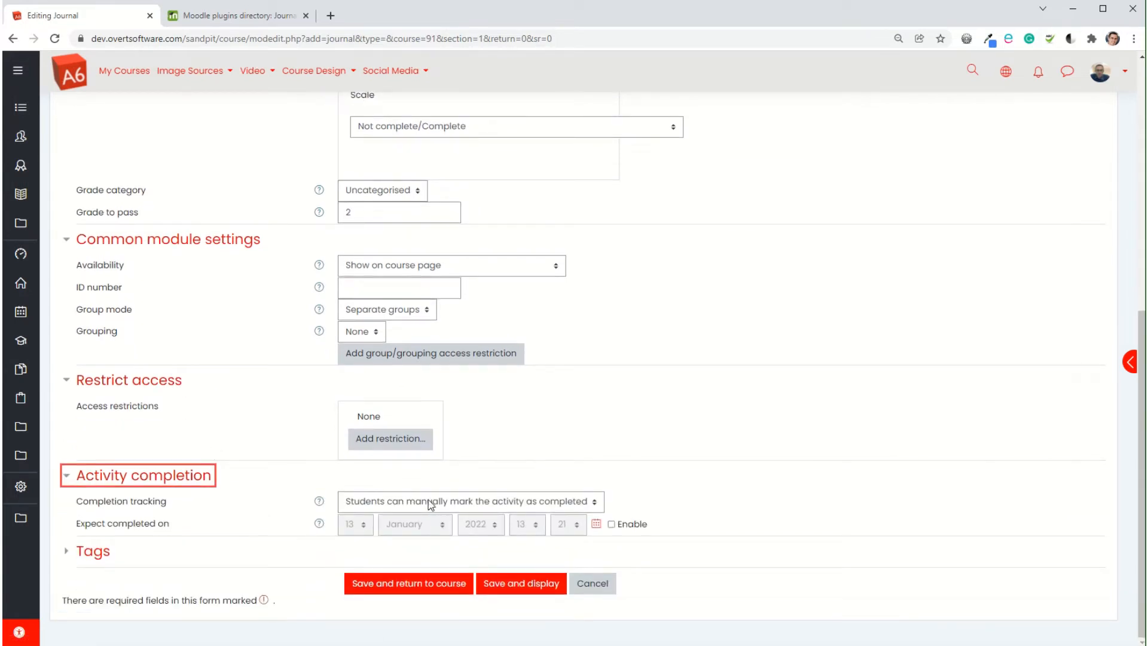
left_click(470, 501)
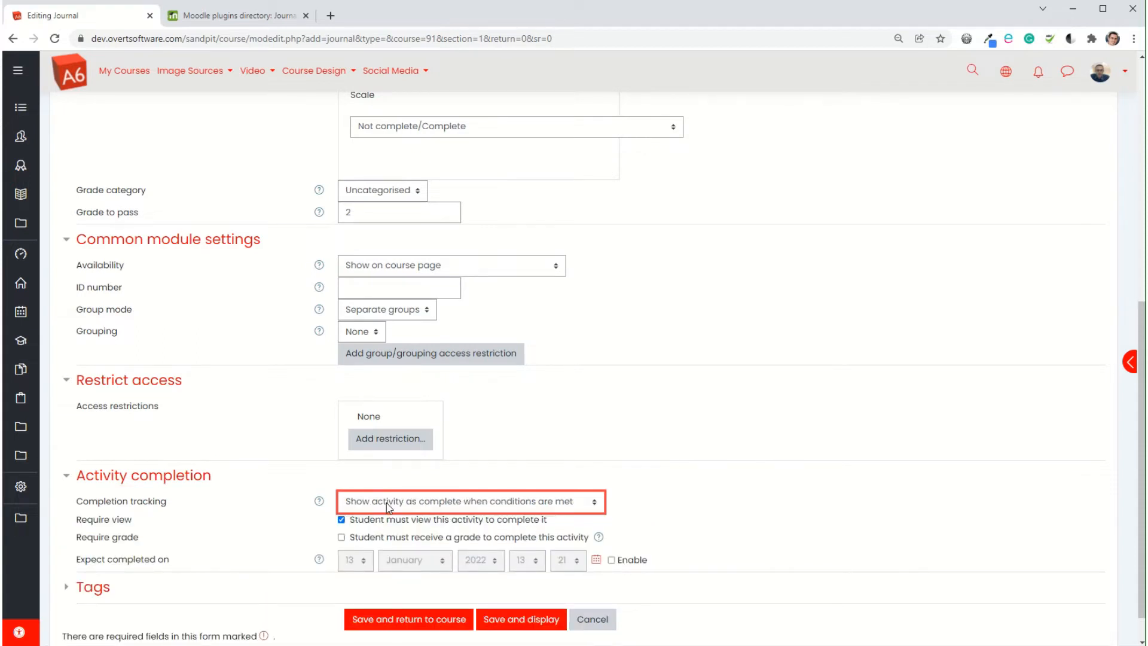
left_click(341, 537)
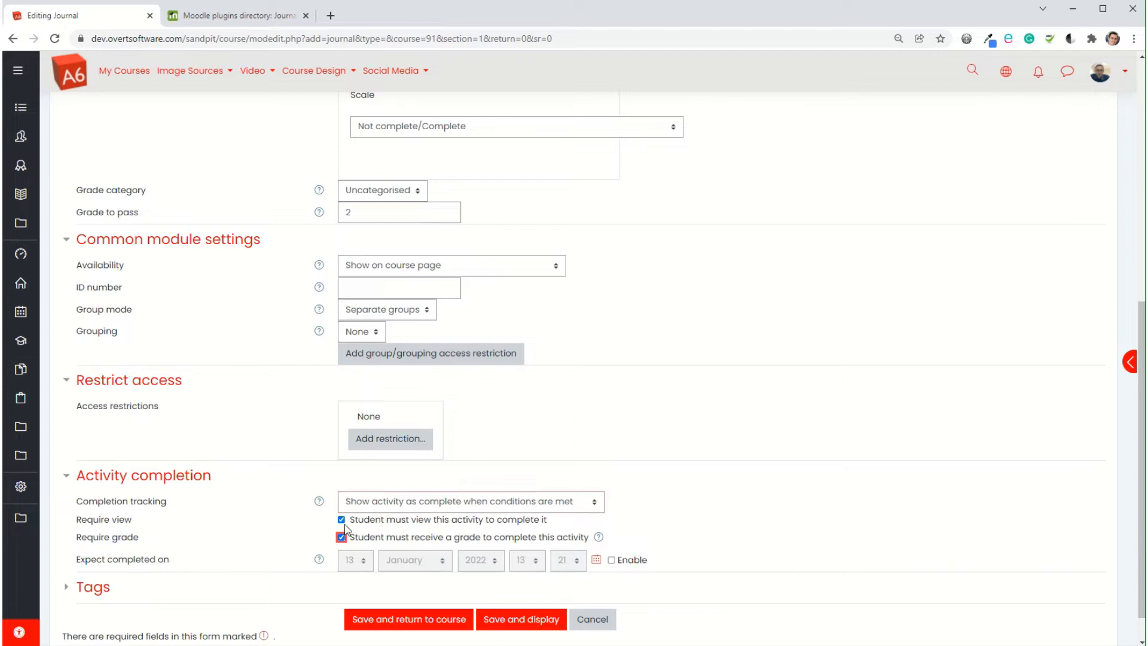
left_click(340, 519)
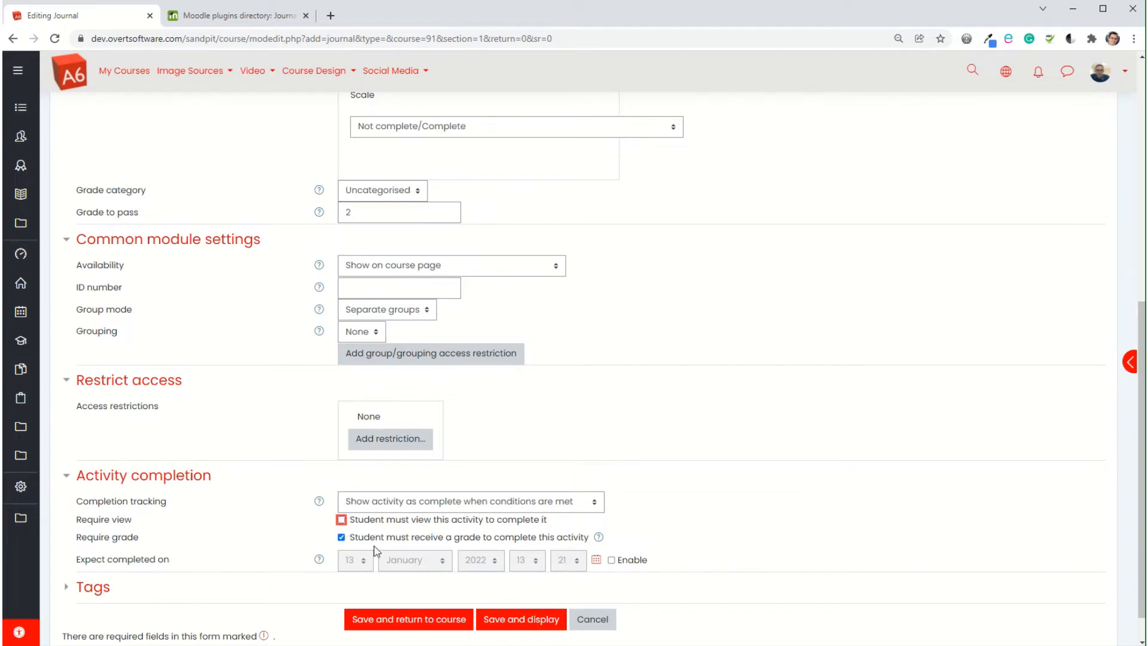
mouse_move(440, 531)
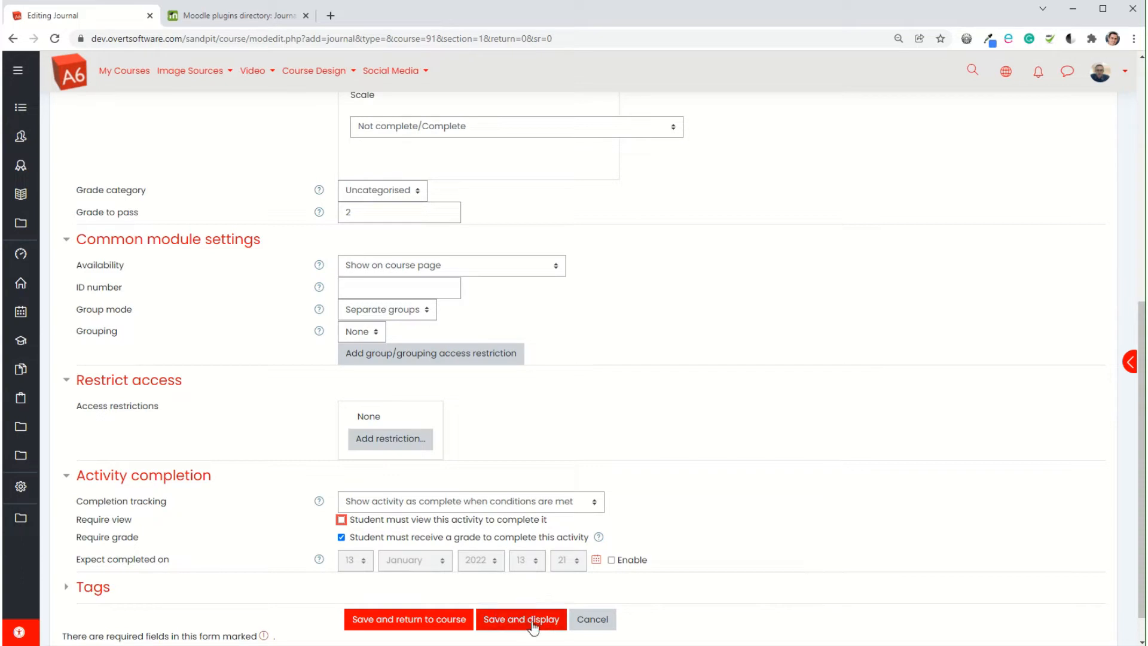
Save and display the new Journal, then open its journal entry form
left_click(521, 619)
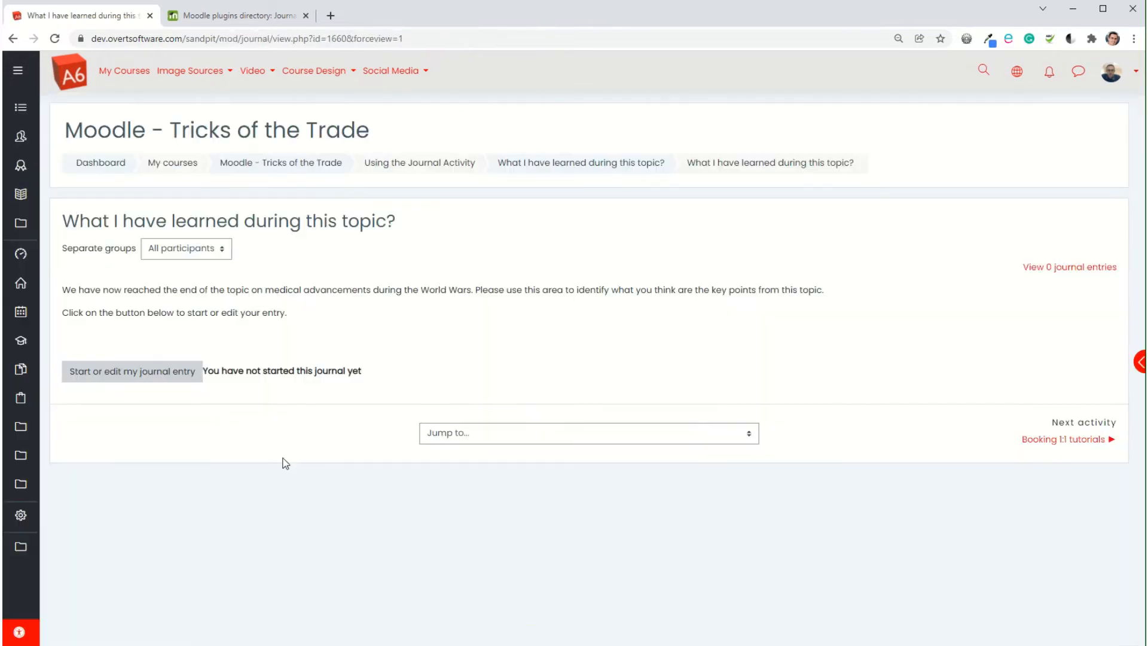
mouse_move(276, 287)
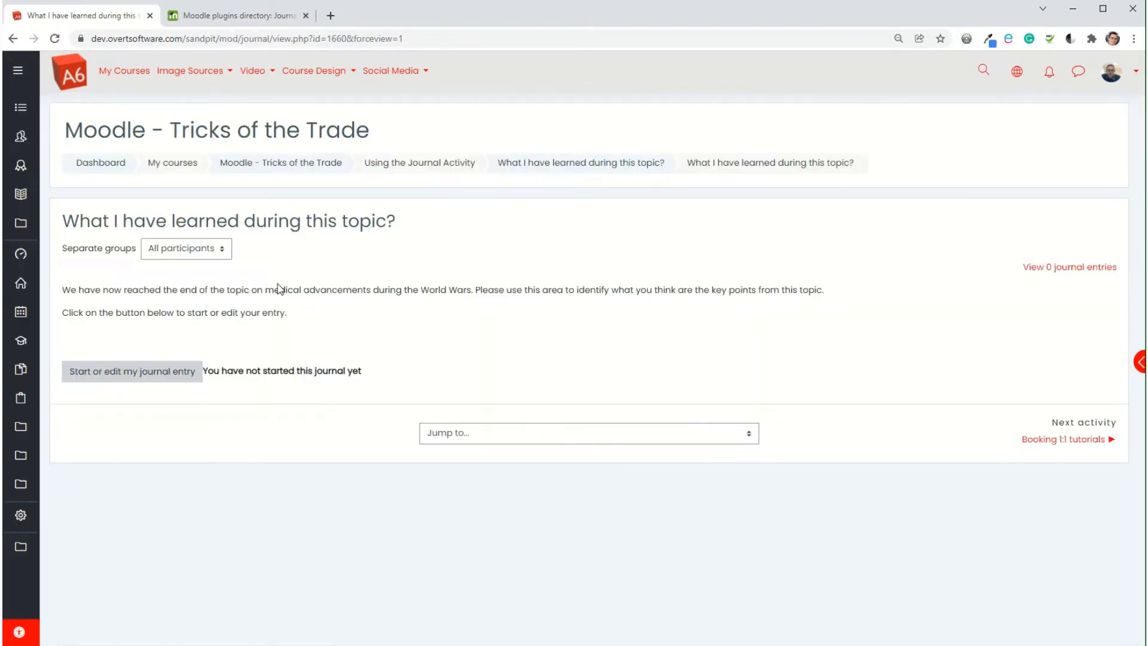
mouse_move(142, 377)
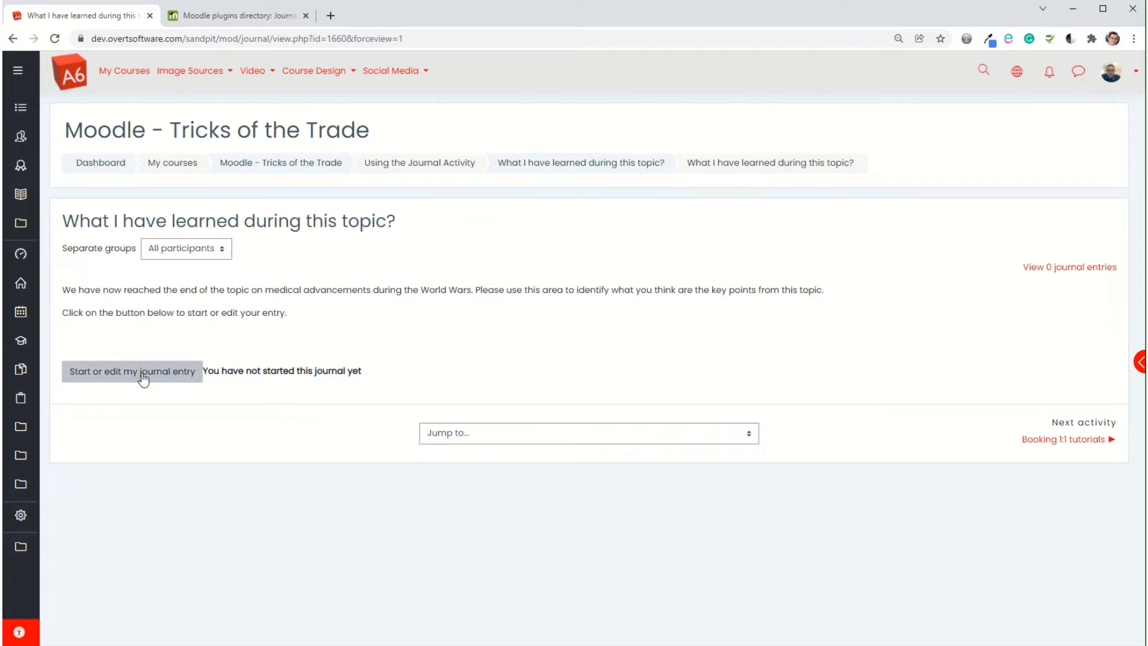
left_click(132, 371)
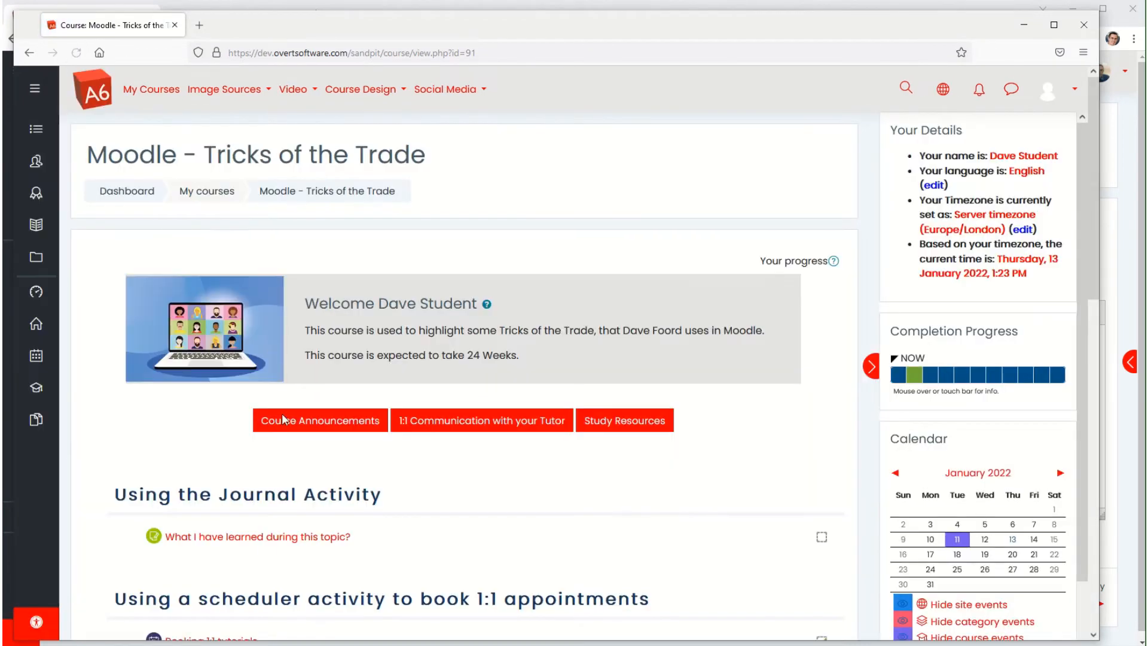
mouse_move(231, 539)
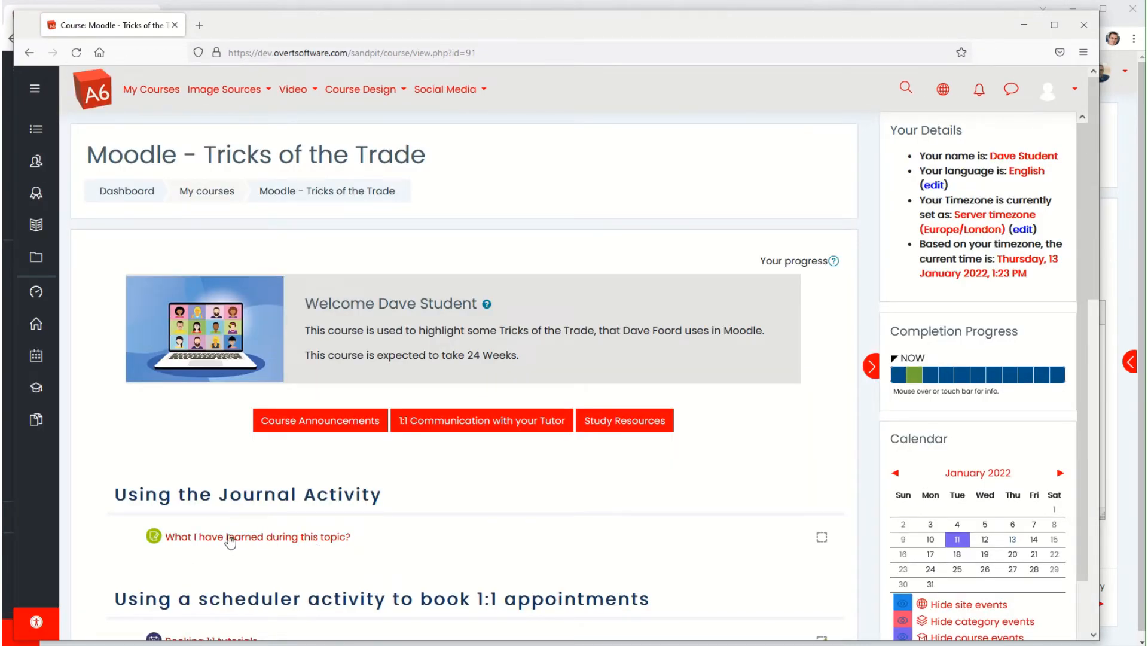
As the student, write and save a first journal entry reading 'Their answer...'
left_click(257, 536)
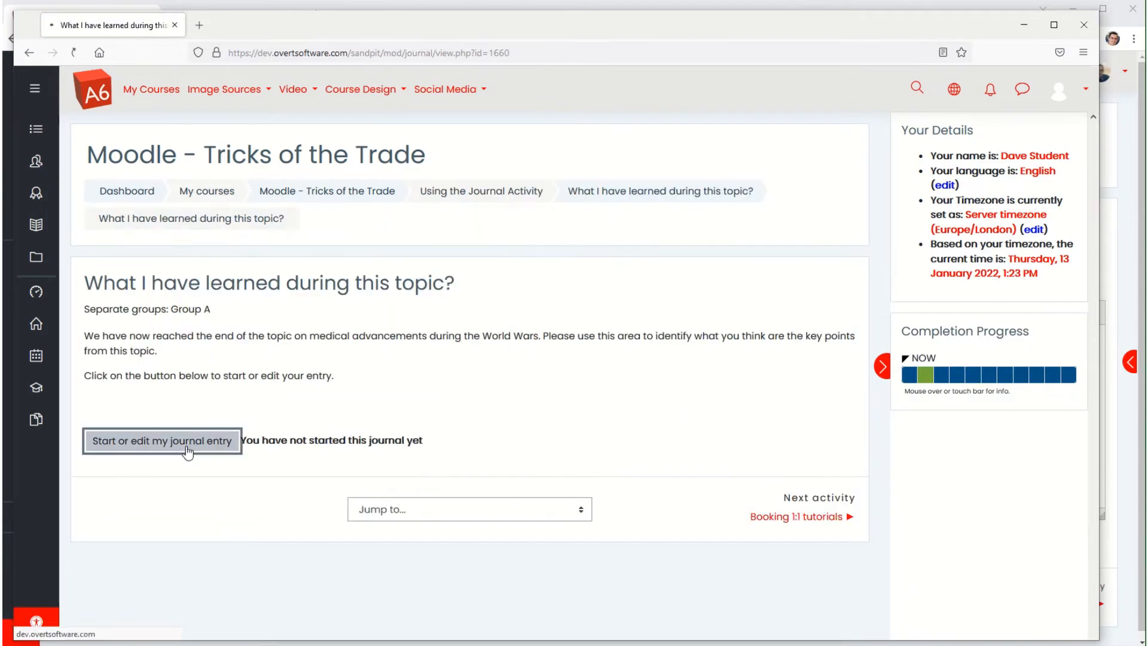
left_click(162, 440)
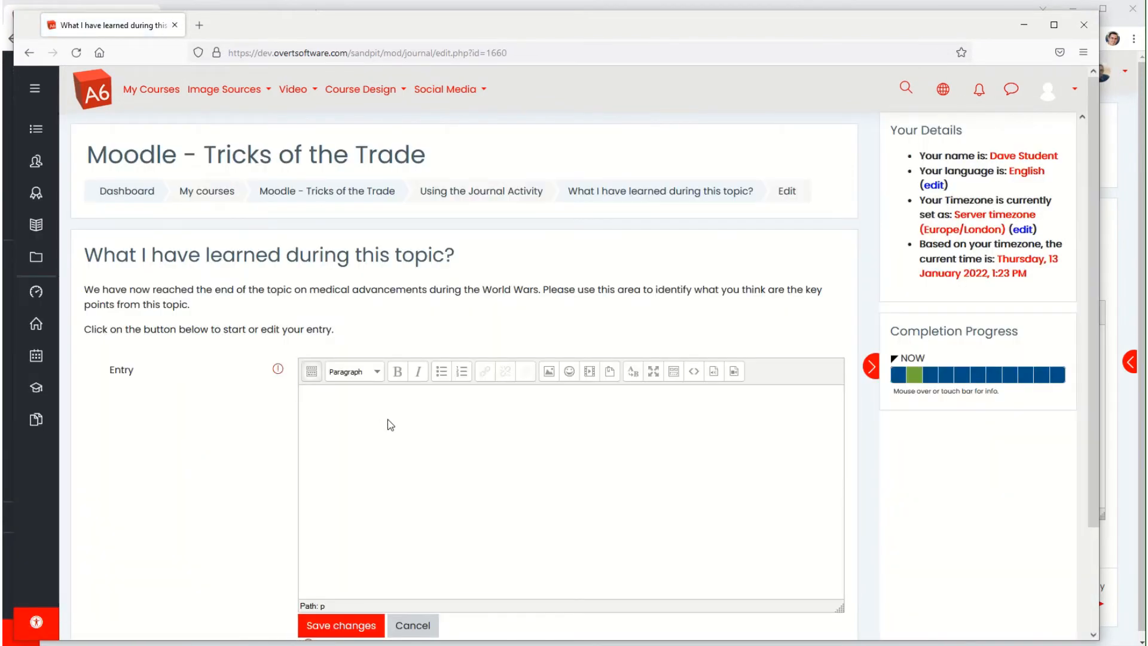
type("Their")
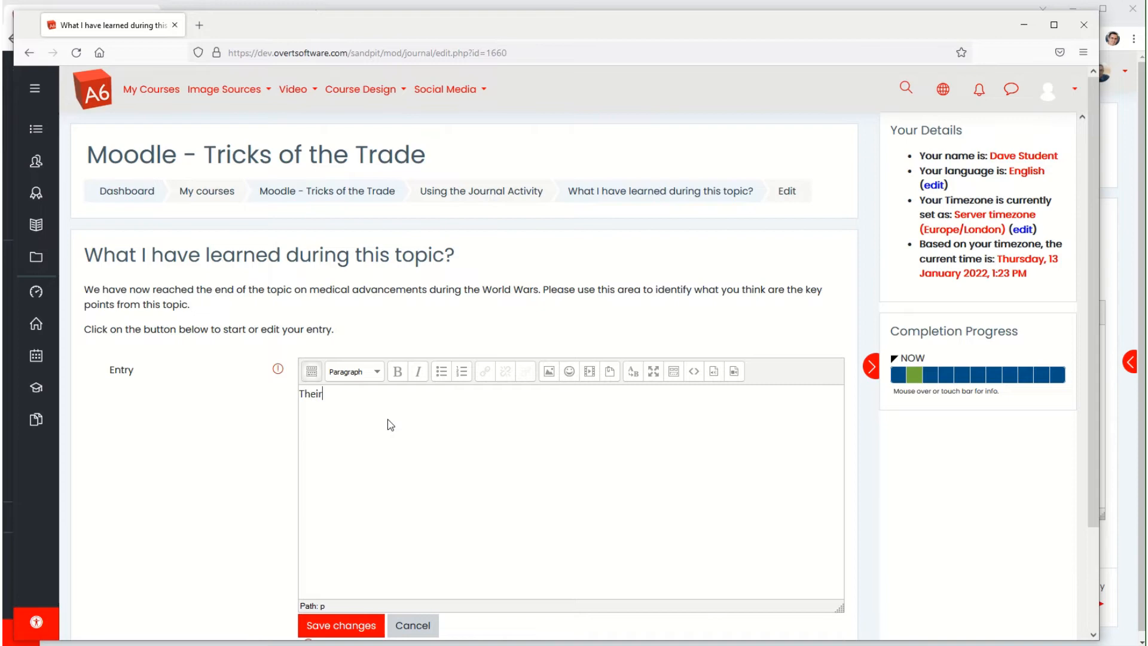
type("answer/")
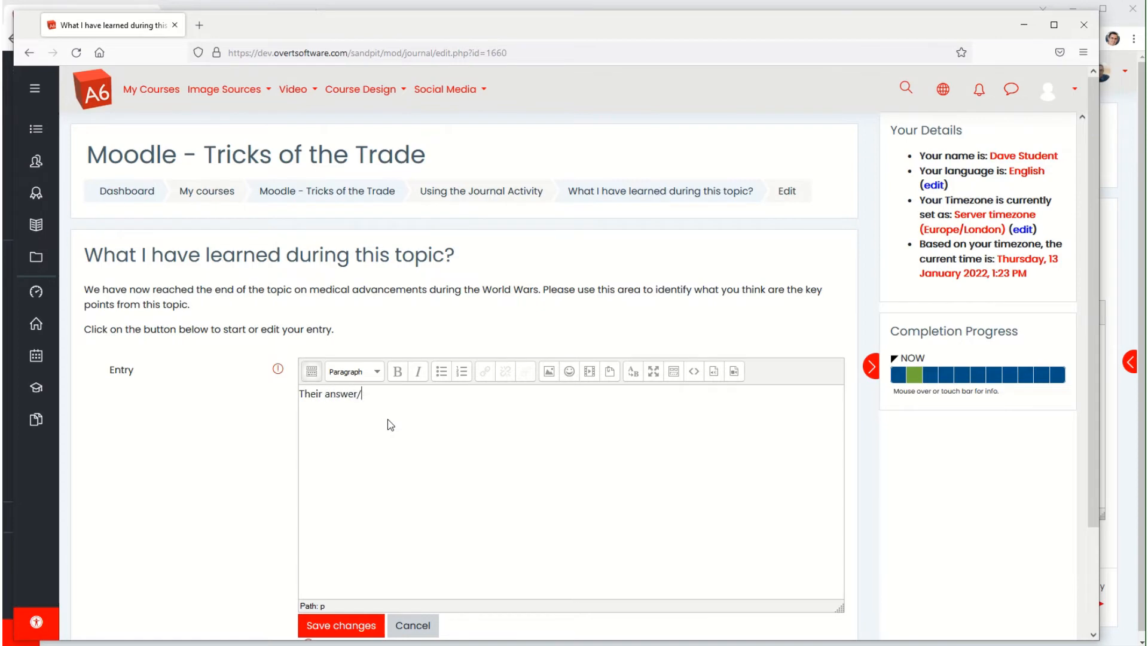
type("........")
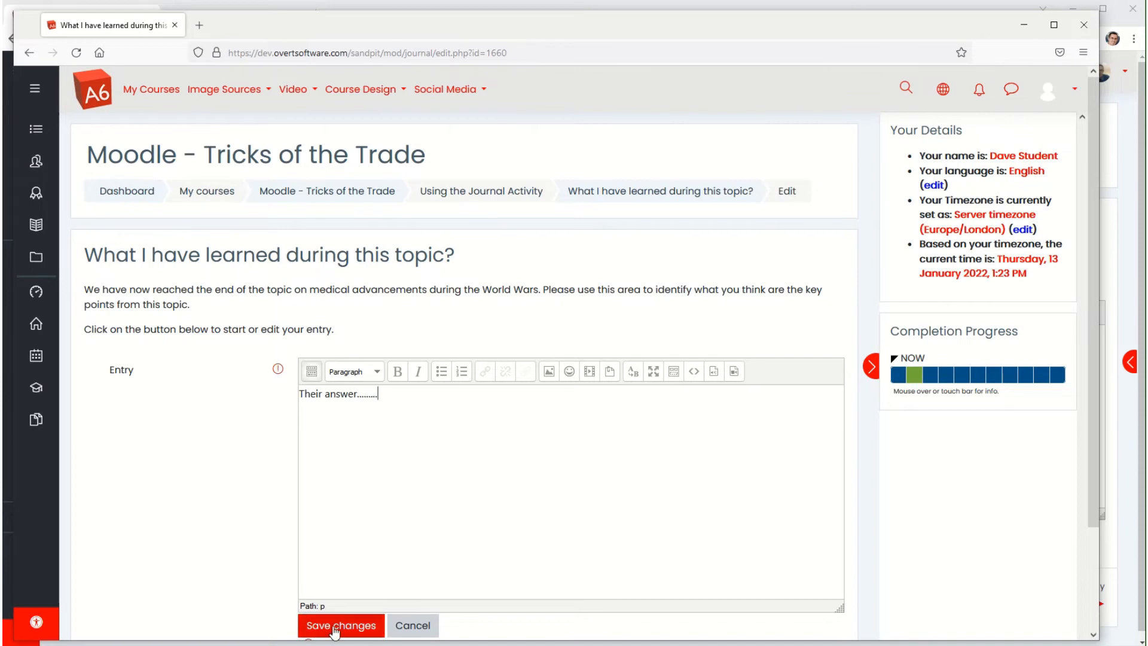
left_click(340, 626)
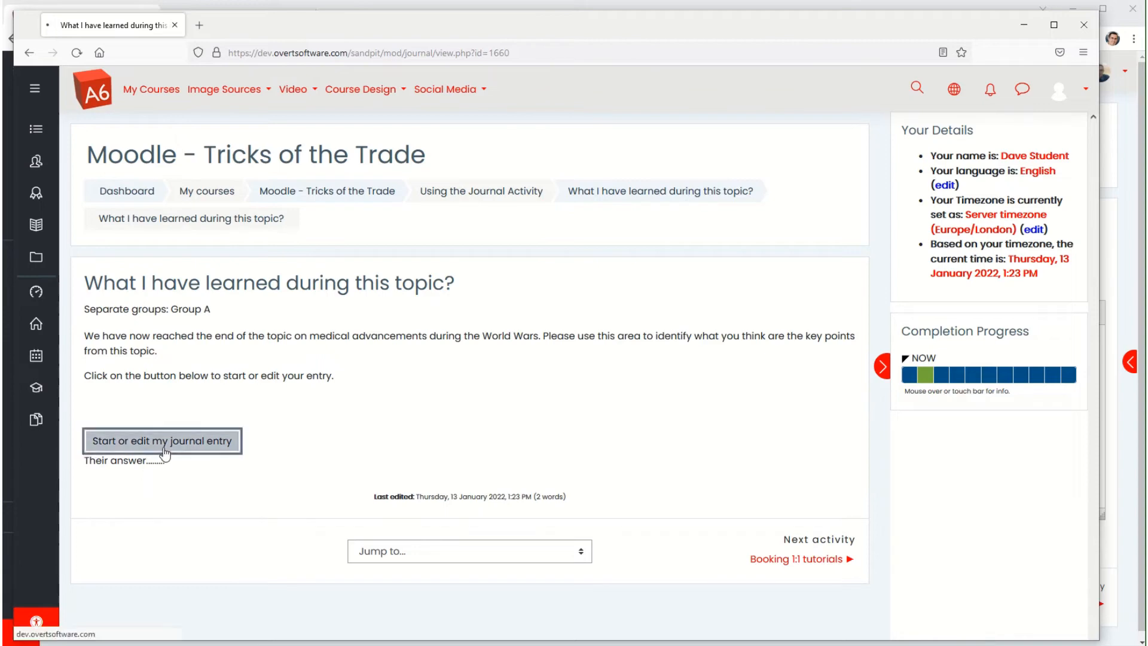
Revise the entry by adding 'more info' and save it
left_click(162, 440)
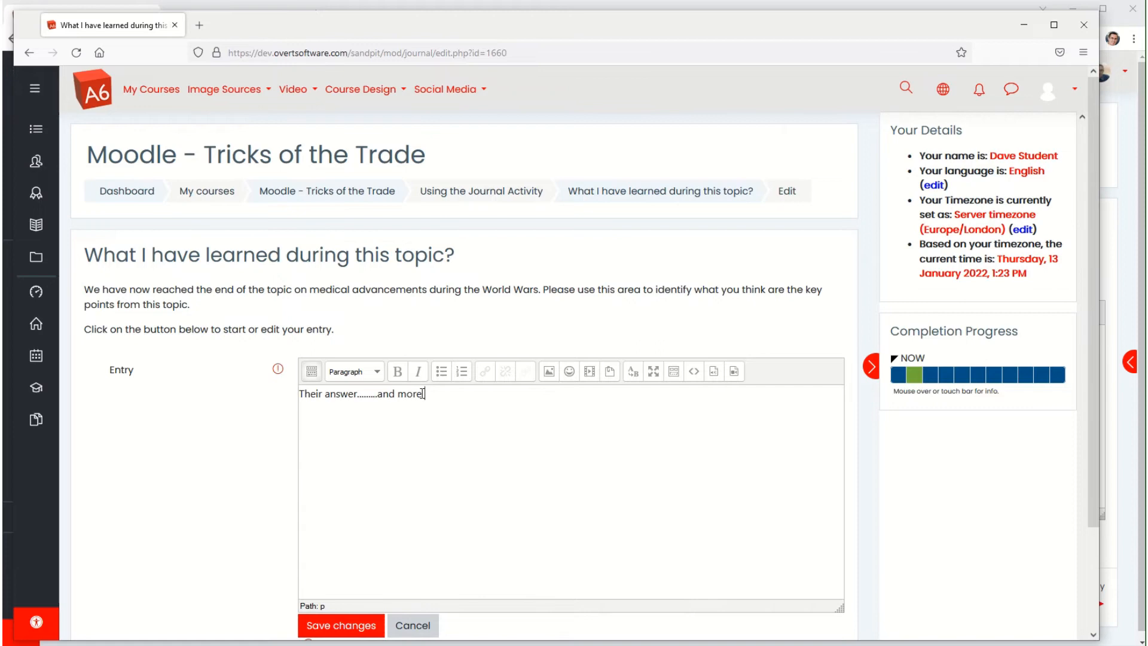
type("info")
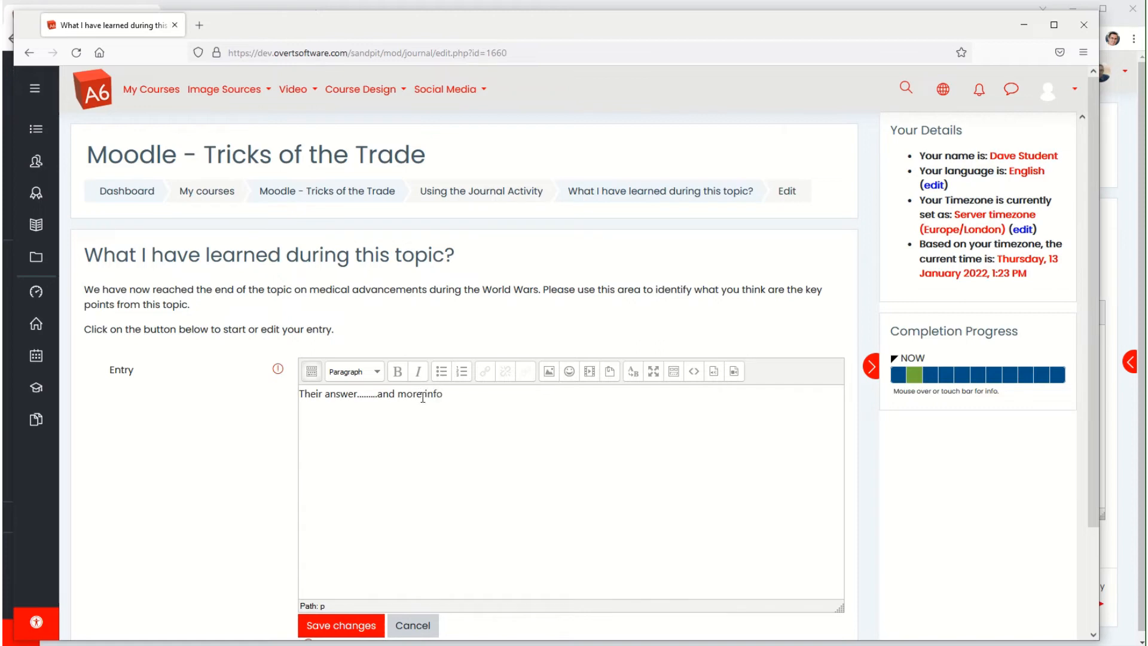
left_click(340, 625)
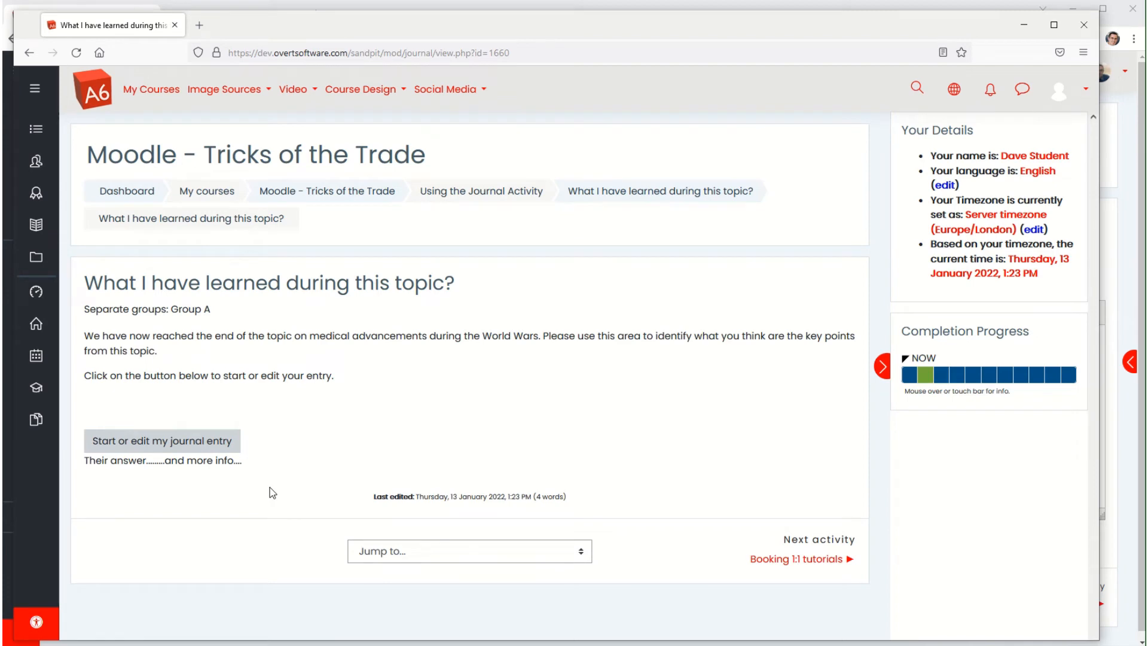
mouse_move(267, 483)
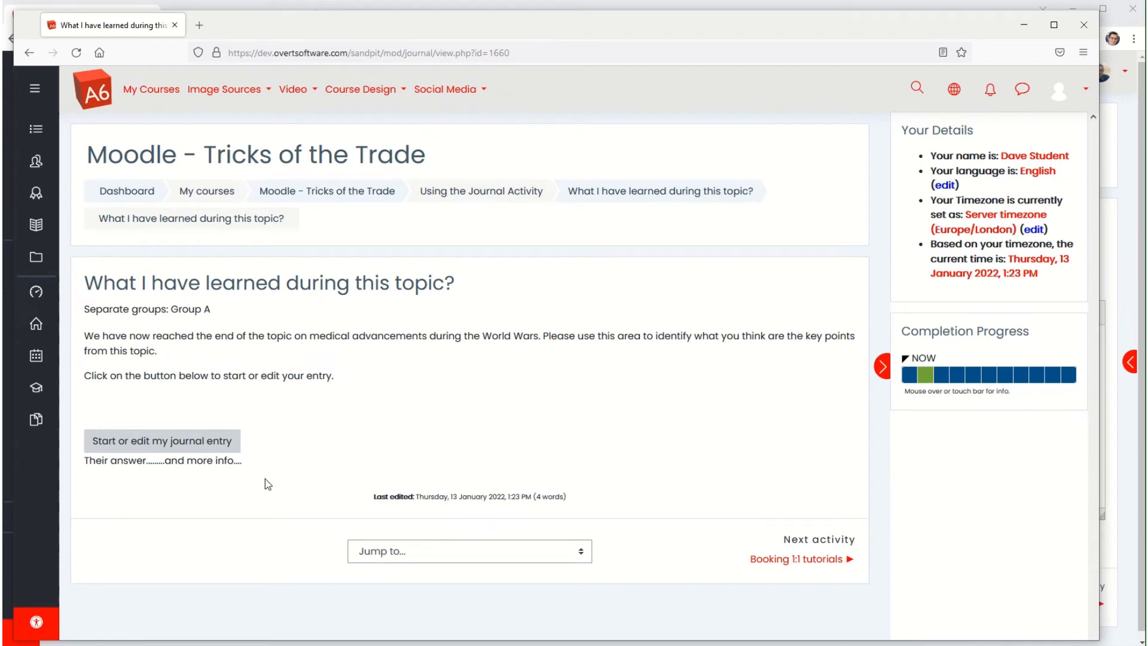
mouse_move(786, 502)
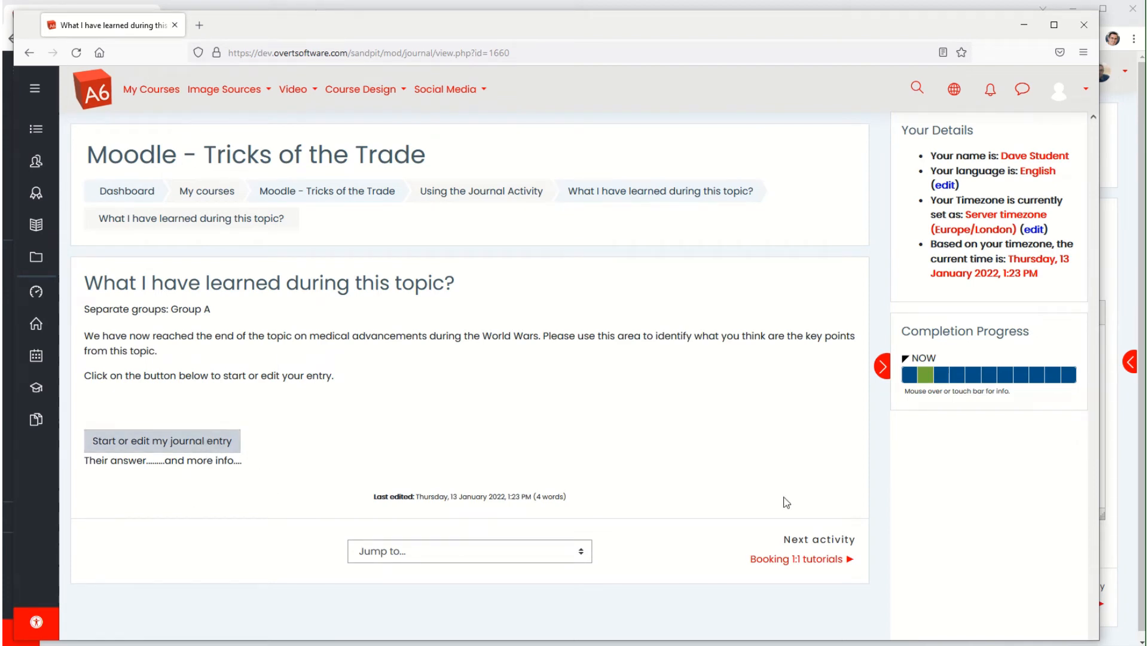
As the teacher, cancel the unused entry form and view the 1 journal entry
left_click(162, 440)
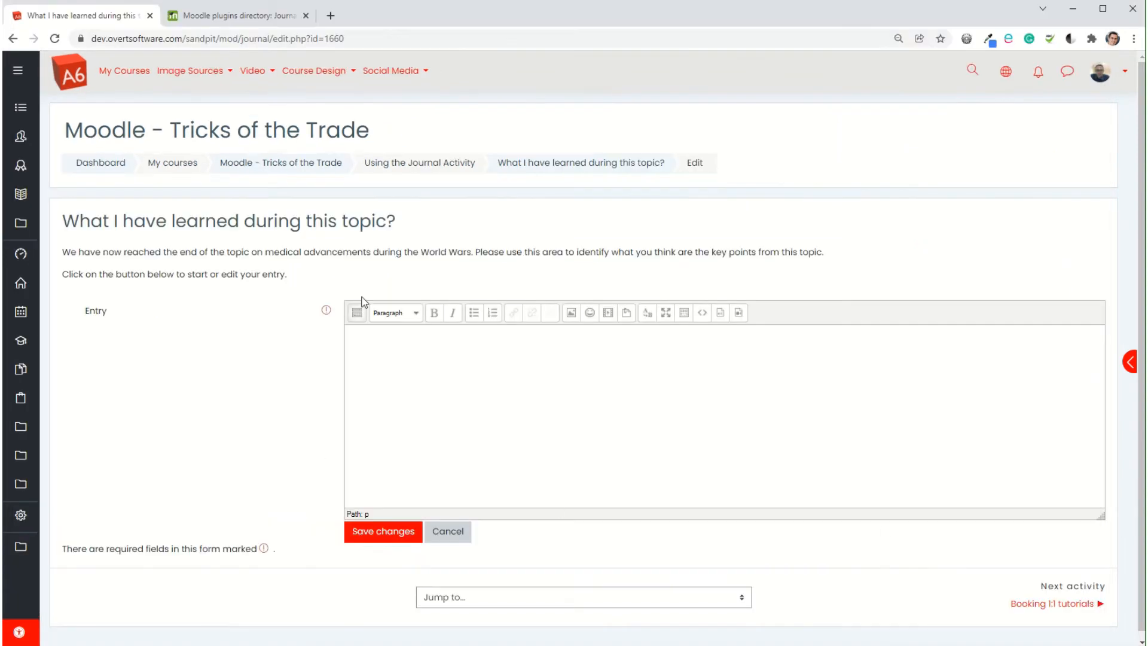
left_click(448, 531)
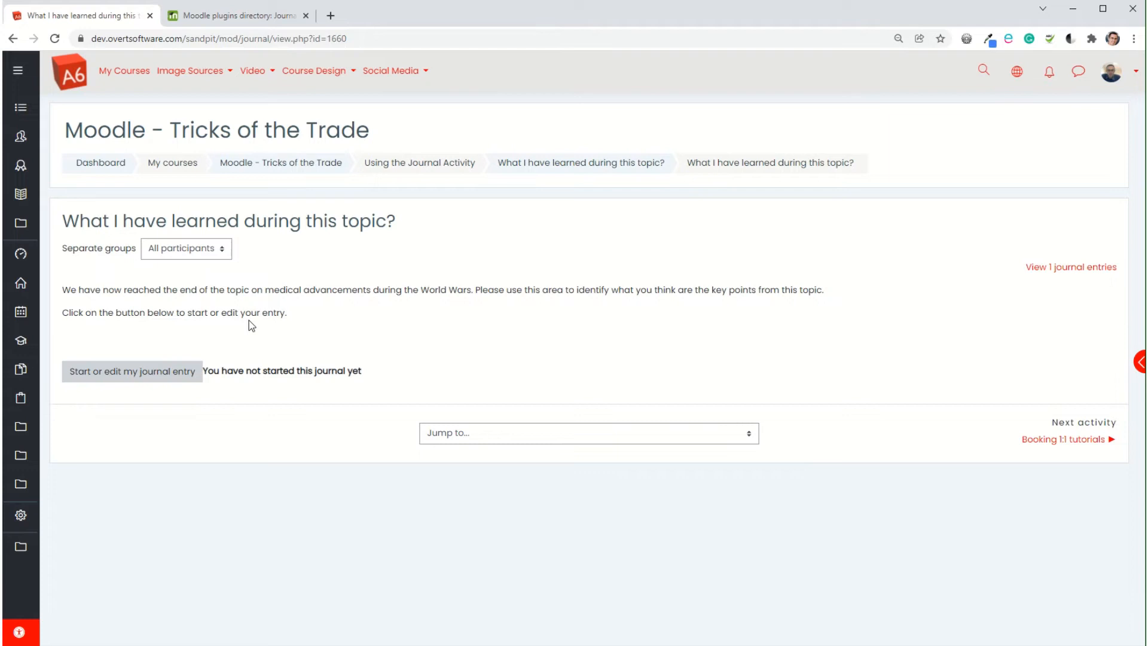
mouse_move(1071, 266)
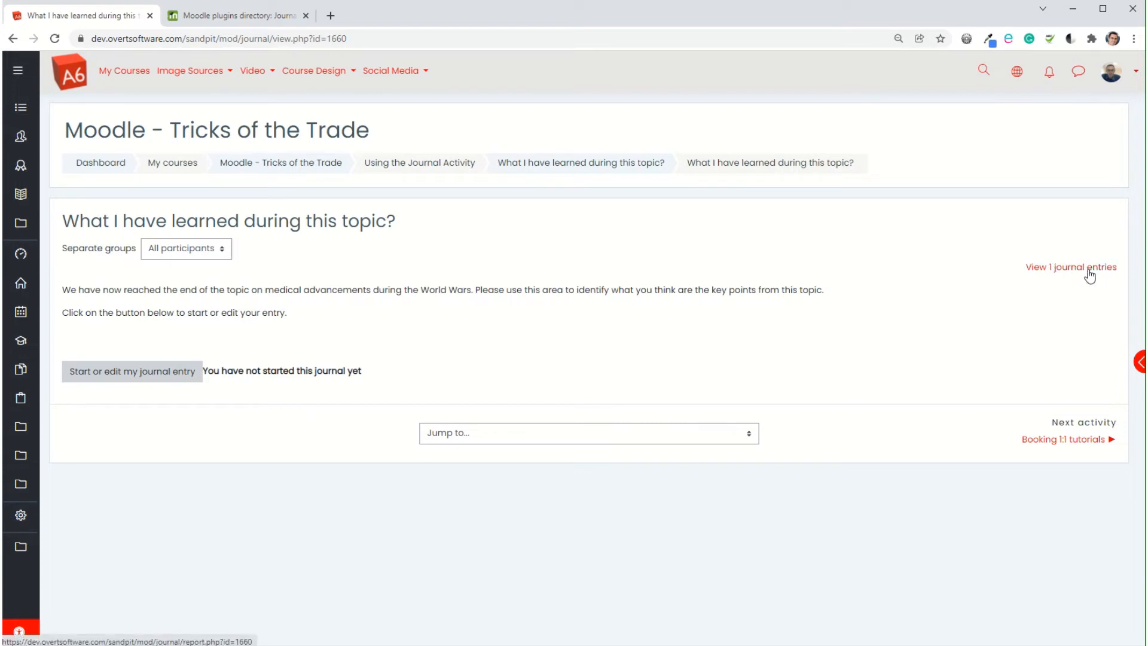
mouse_move(1063, 273)
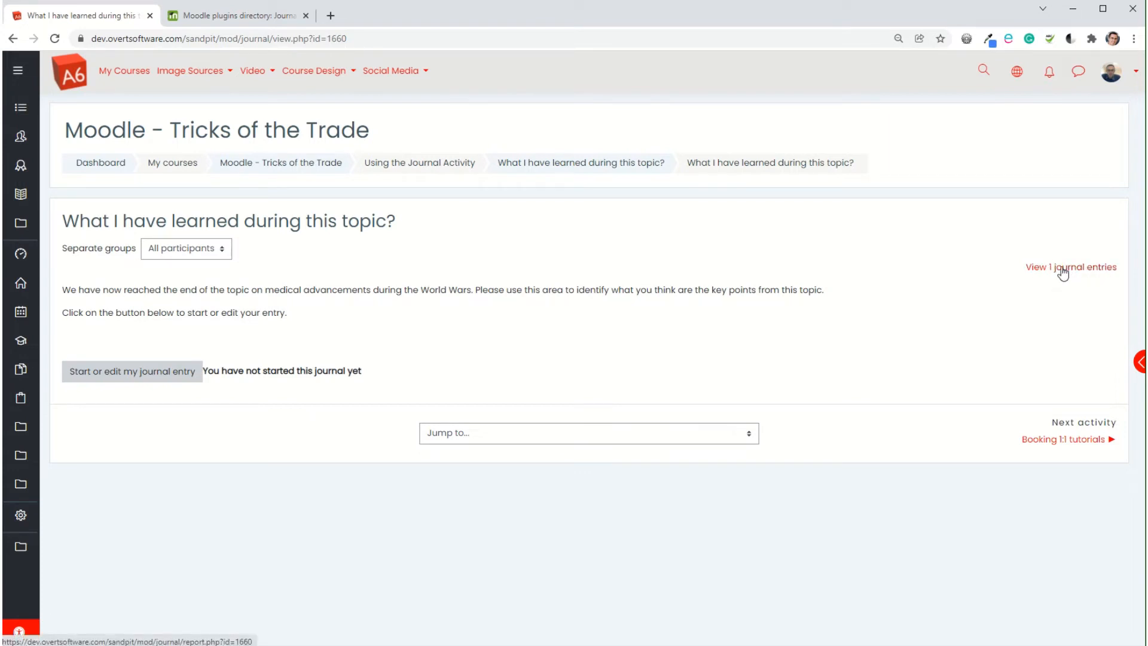
left_click(1070, 267)
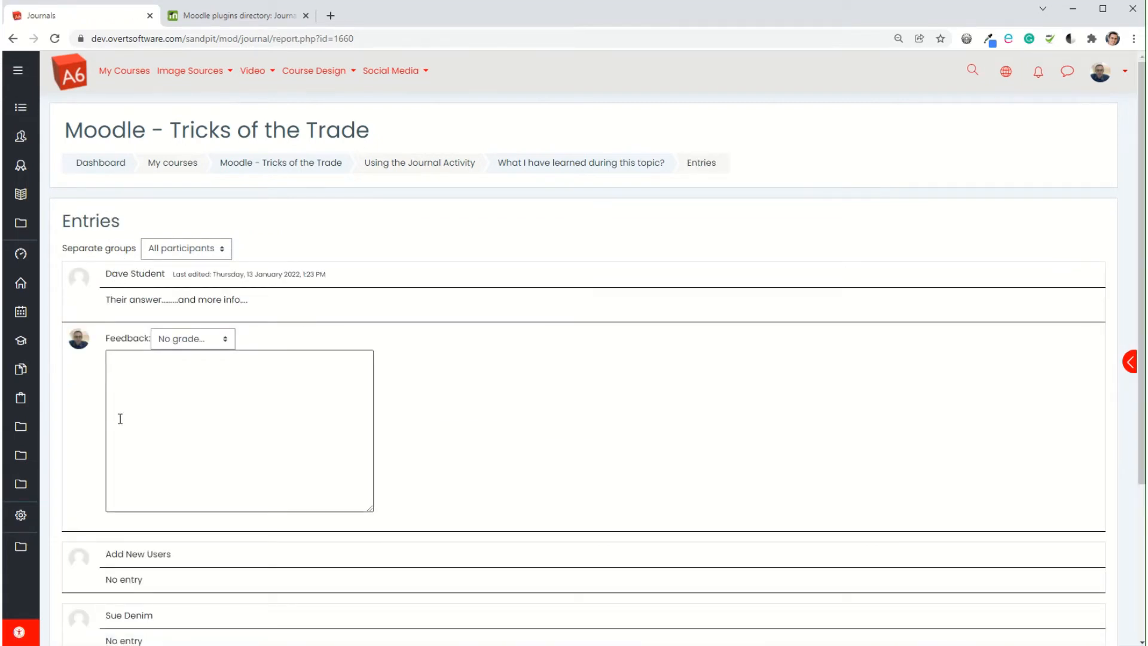
mouse_move(131, 274)
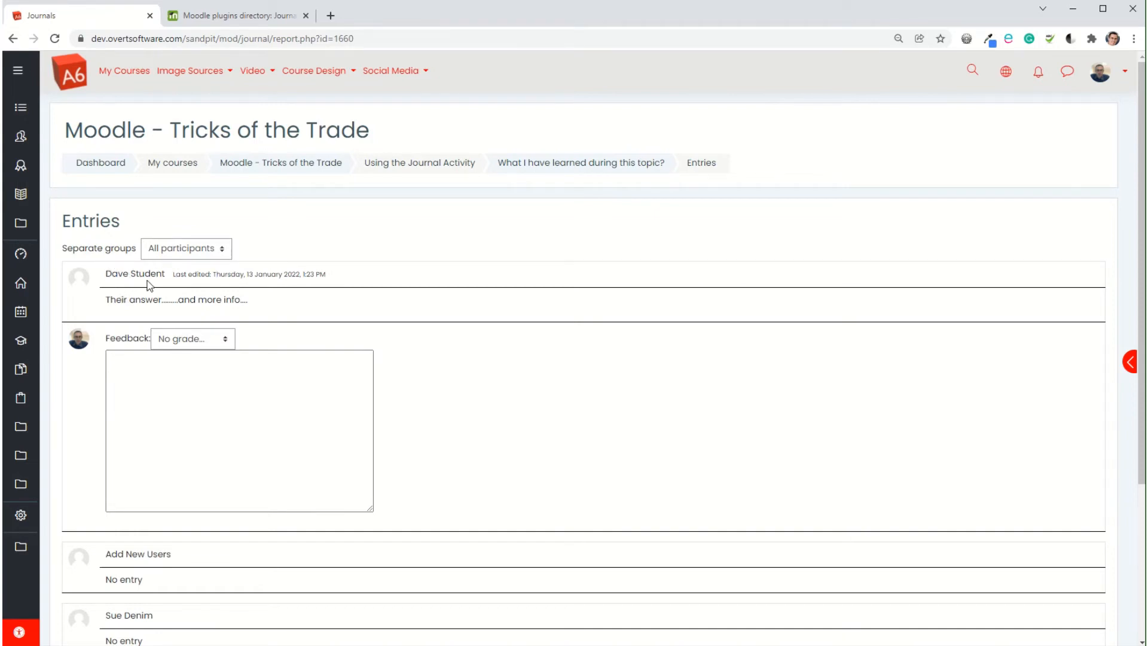
mouse_move(130, 315)
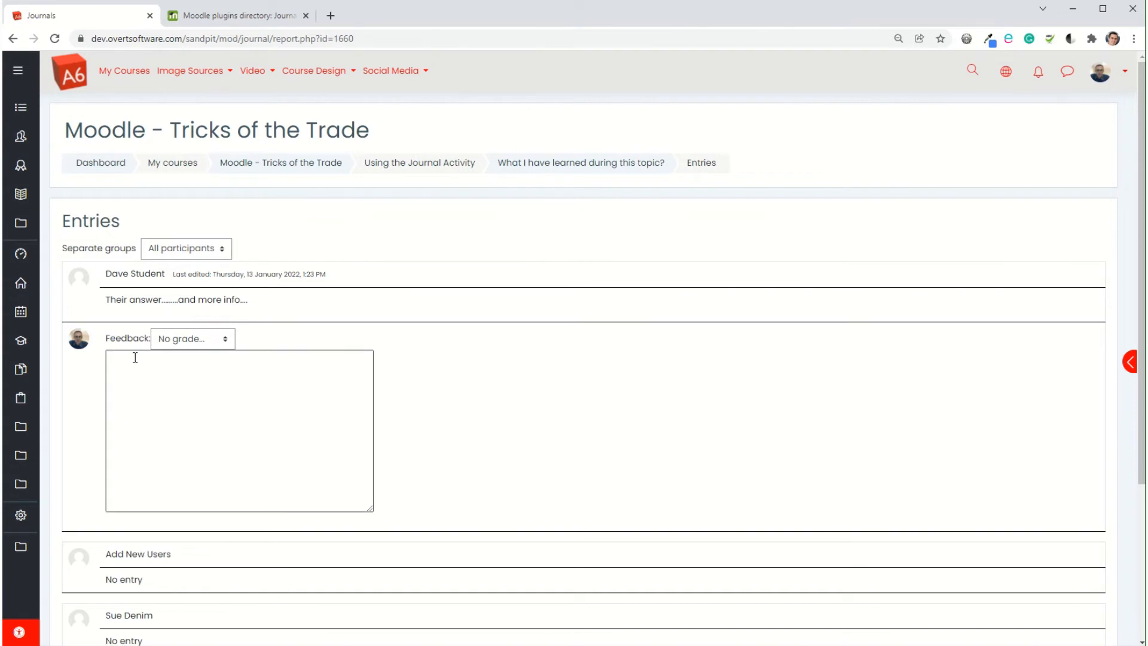
Give Dave Student's entry the feedback 'Please write some more....' with grade Not complete, and save
left_click(192, 339)
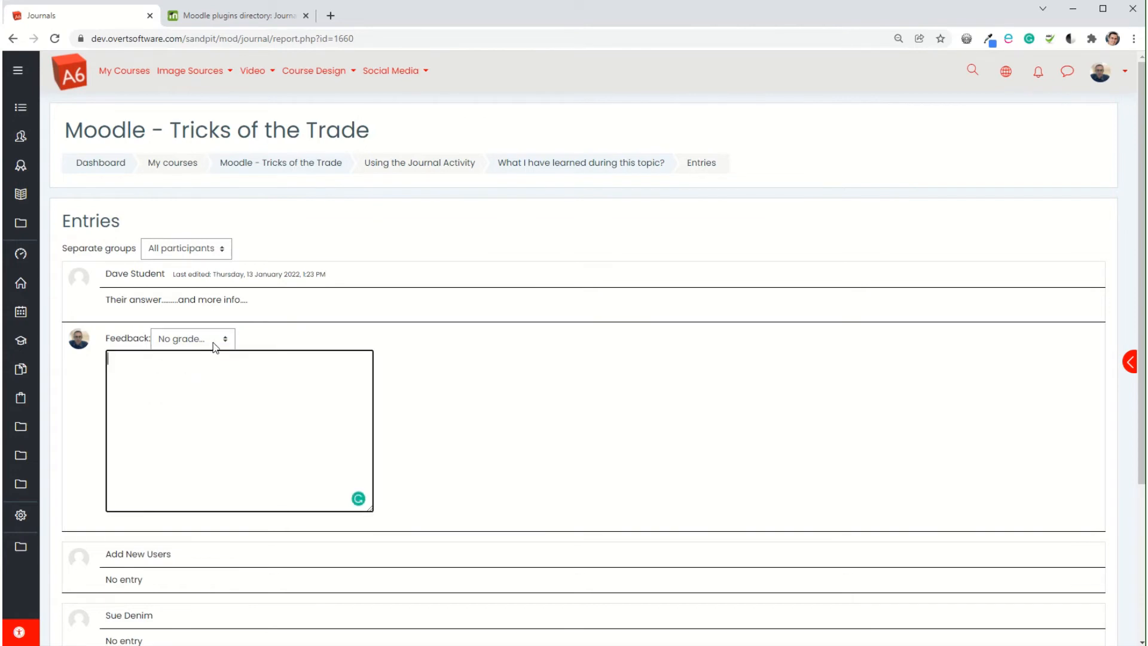
left_click(193, 339)
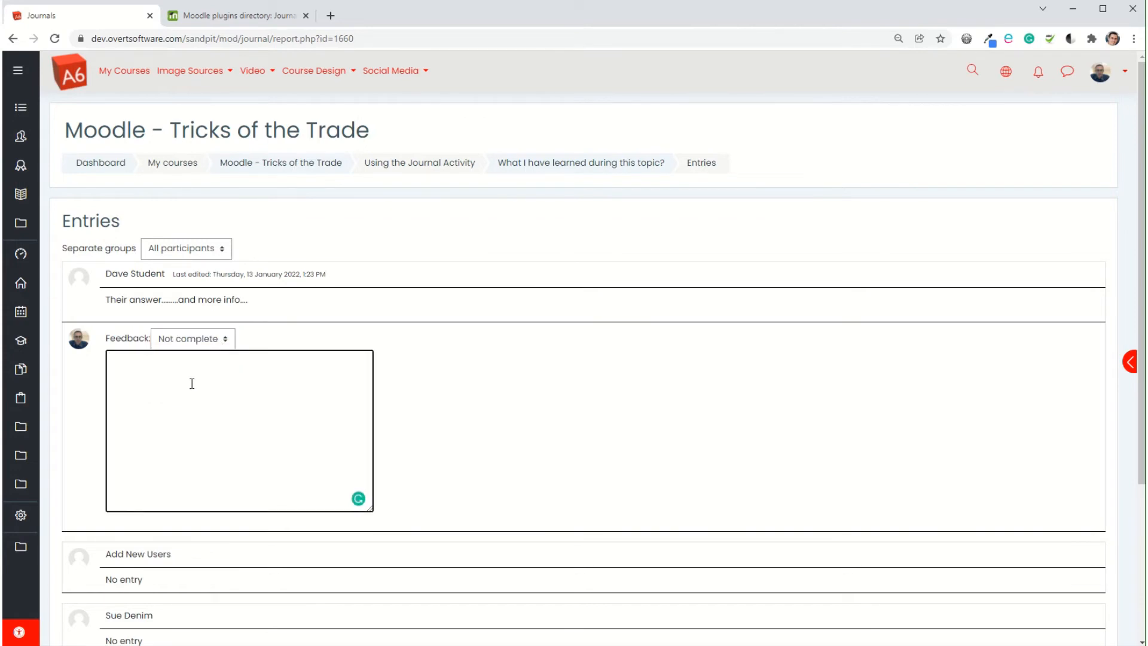
type("Please")
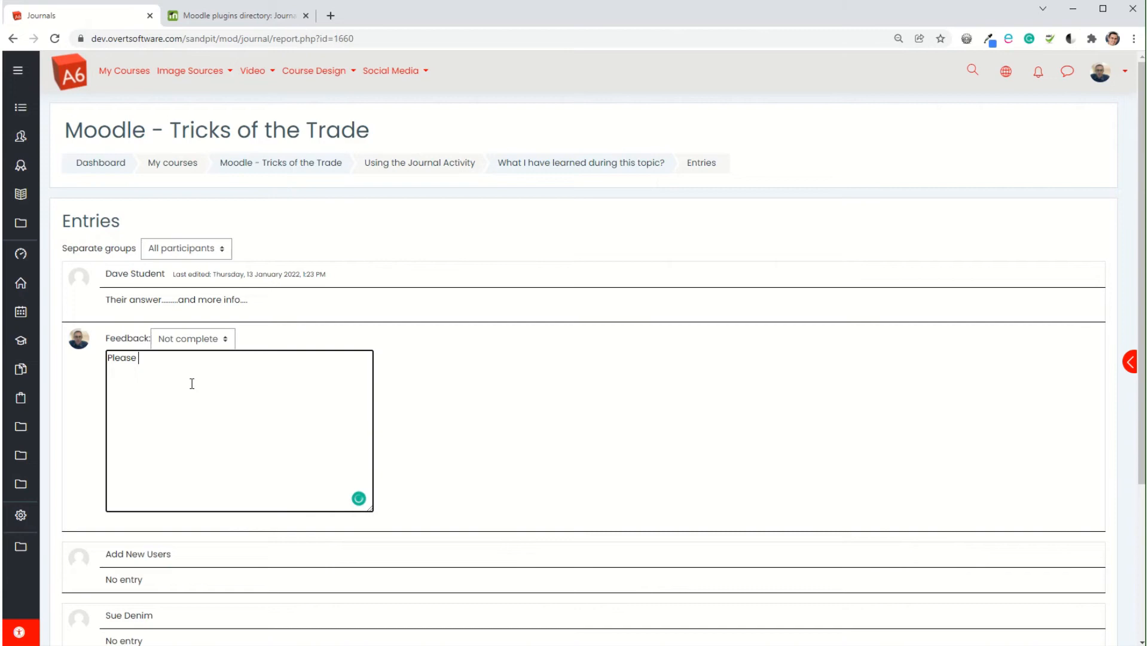
type("wri")
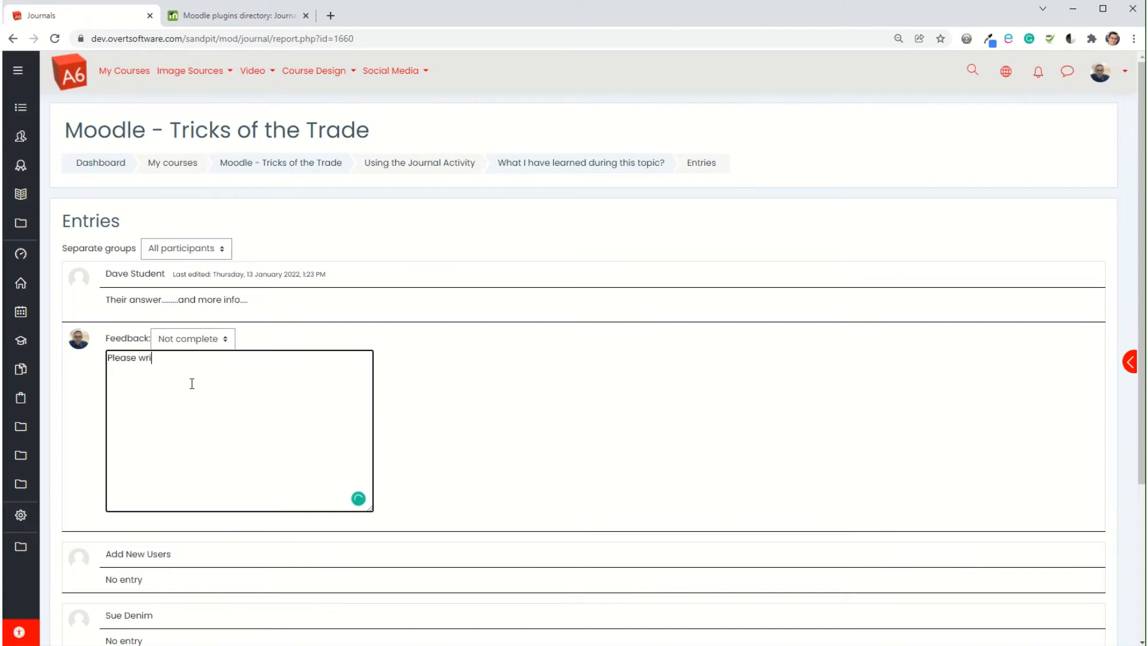
type("te some more..")
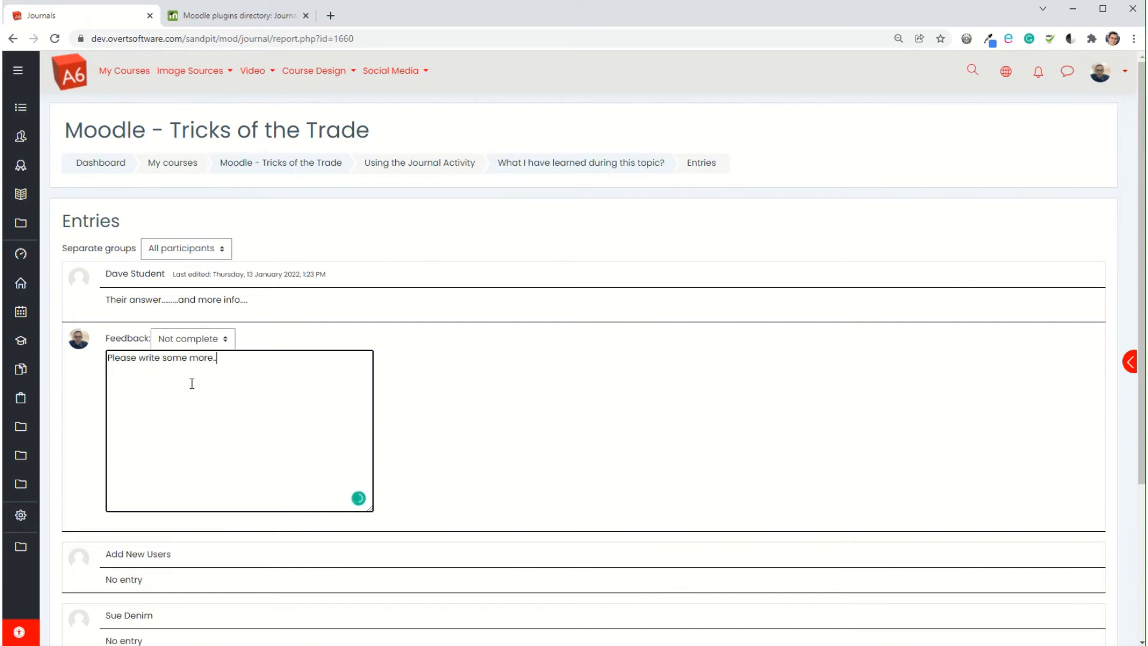
scroll("down", 3)
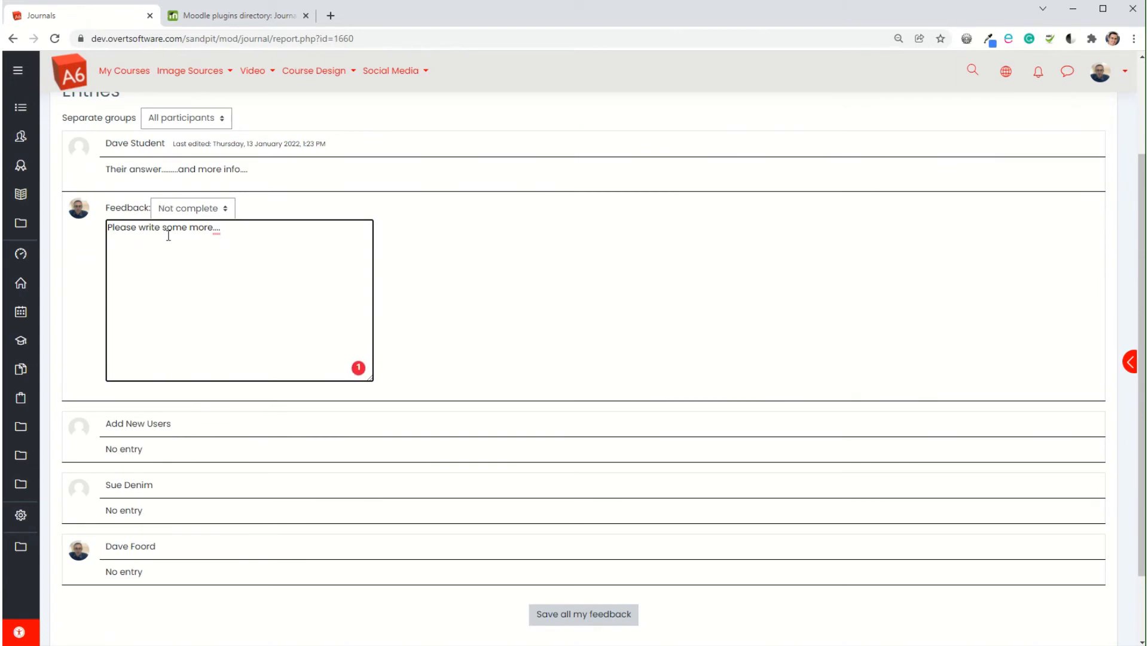
mouse_move(166, 496)
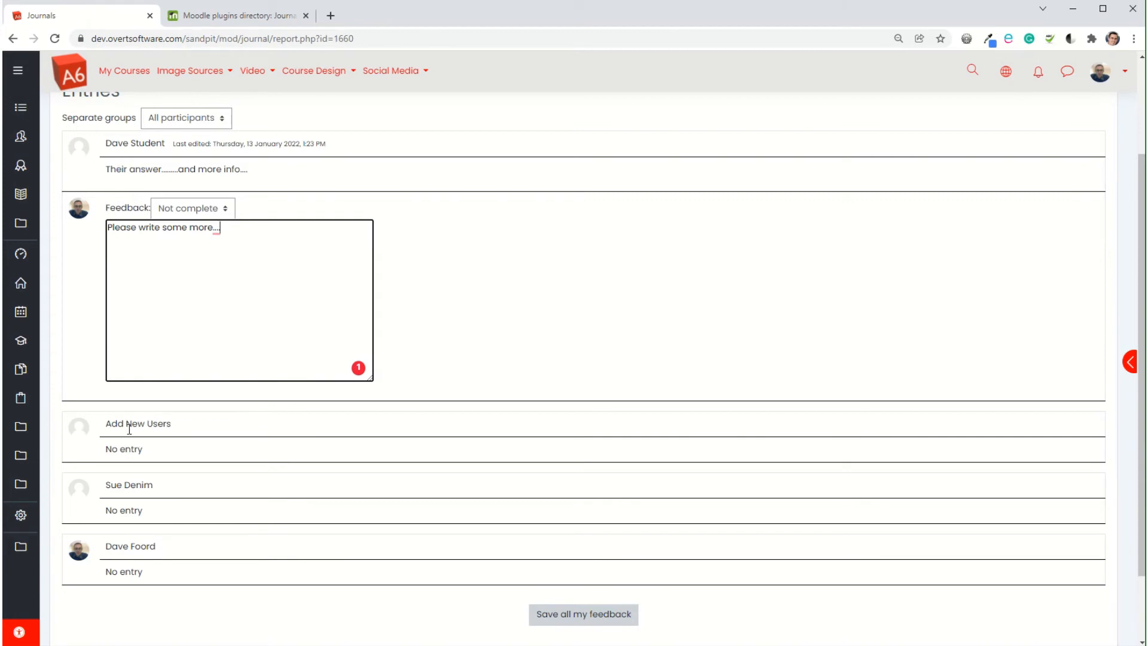
mouse_move(102, 491)
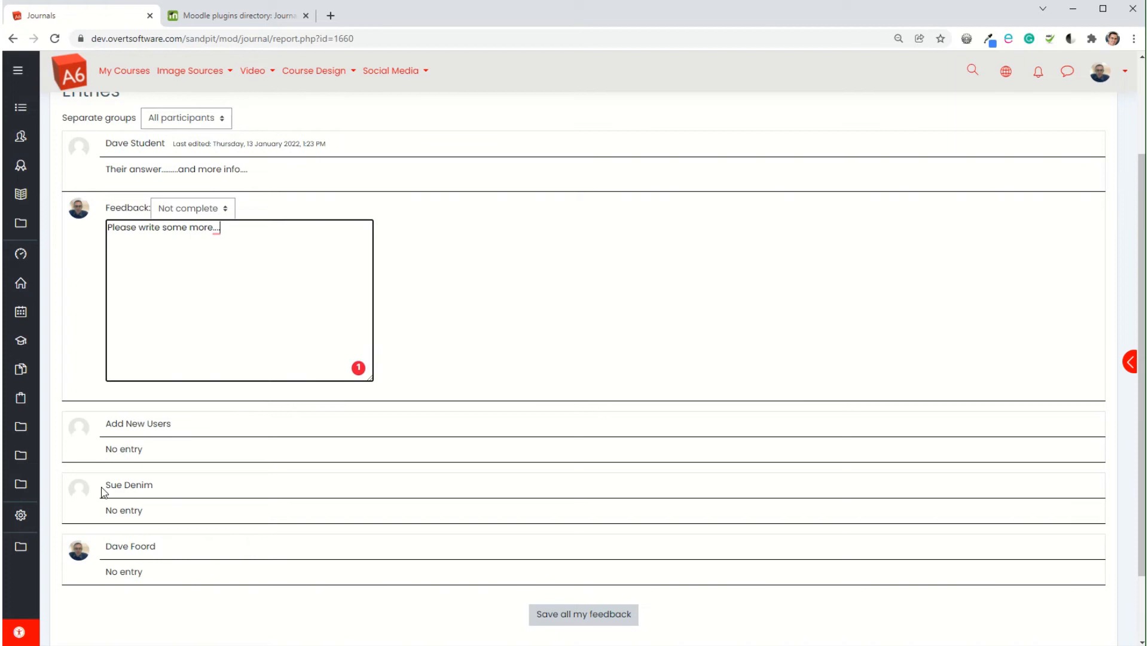
mouse_move(134, 439)
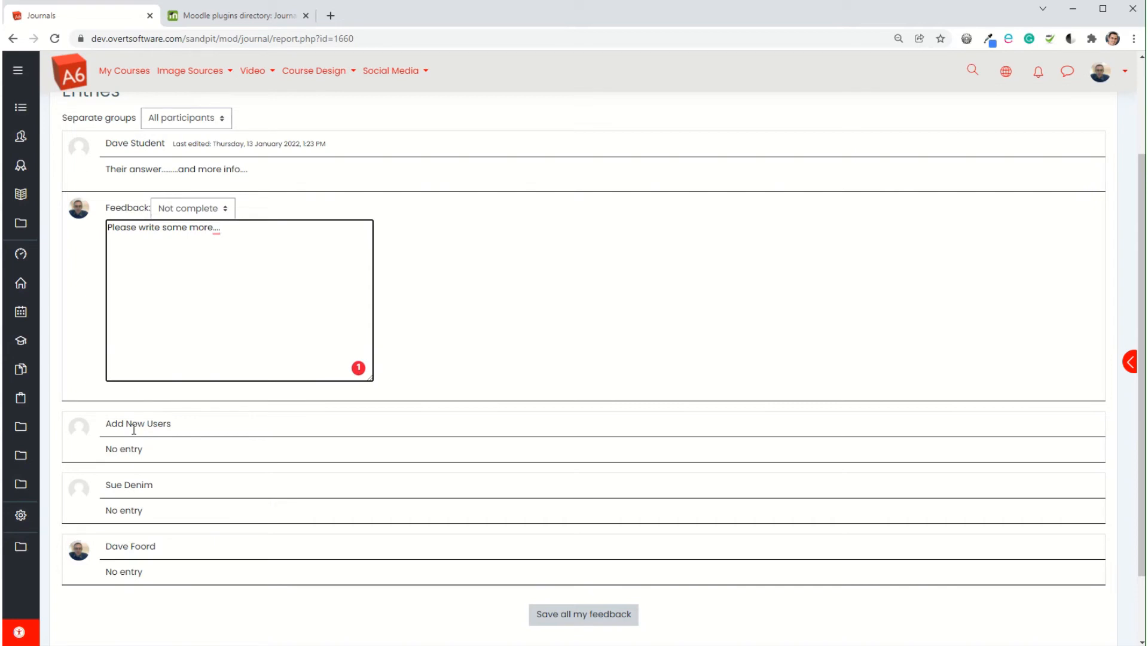
mouse_move(182, 528)
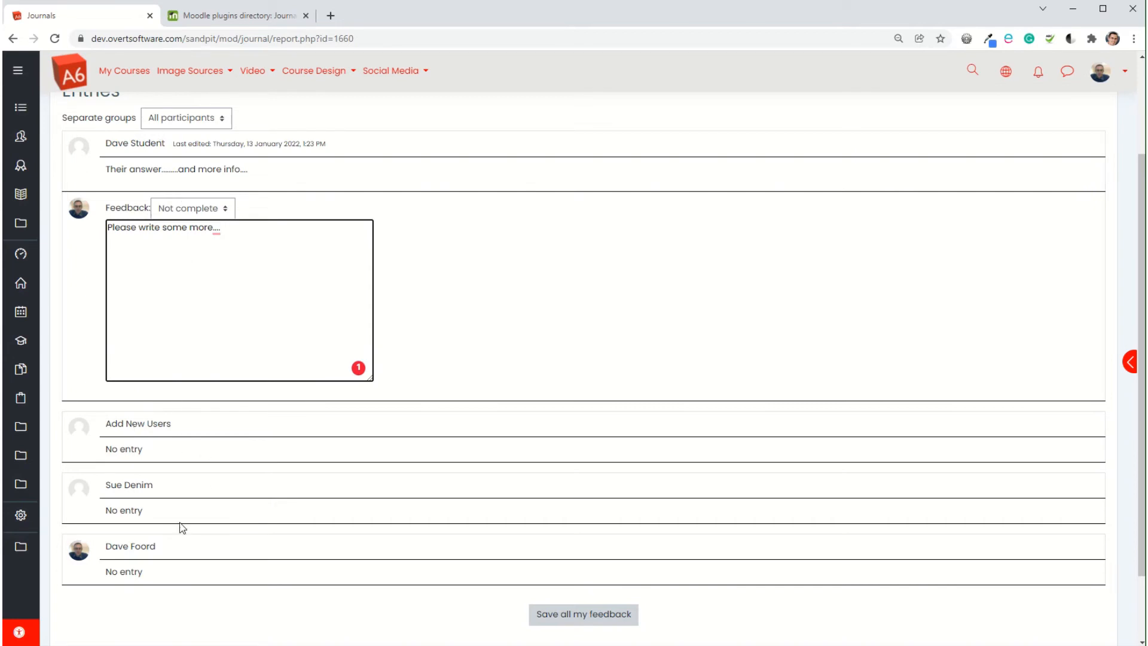
mouse_move(583, 615)
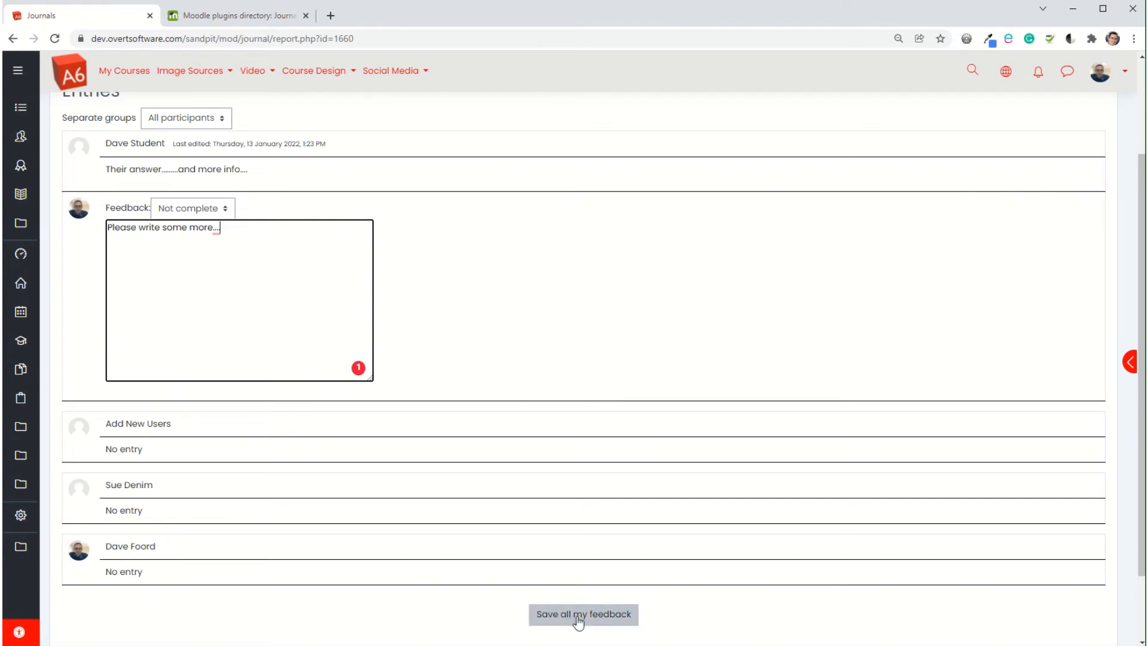
left_click(584, 615)
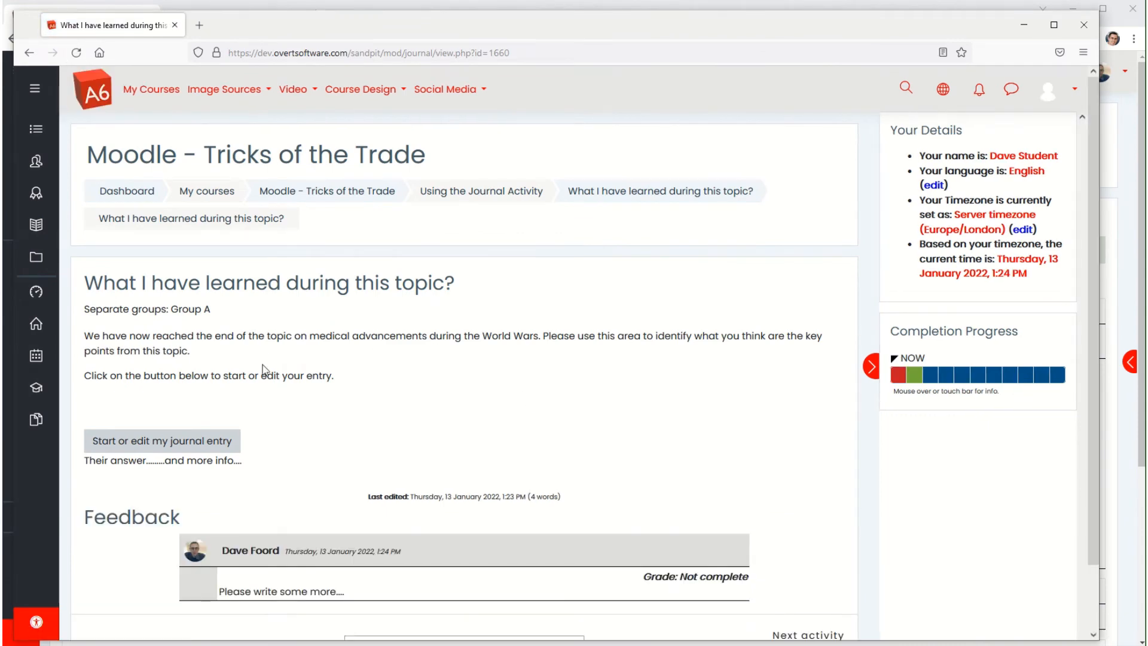
mouse_move(345, 570)
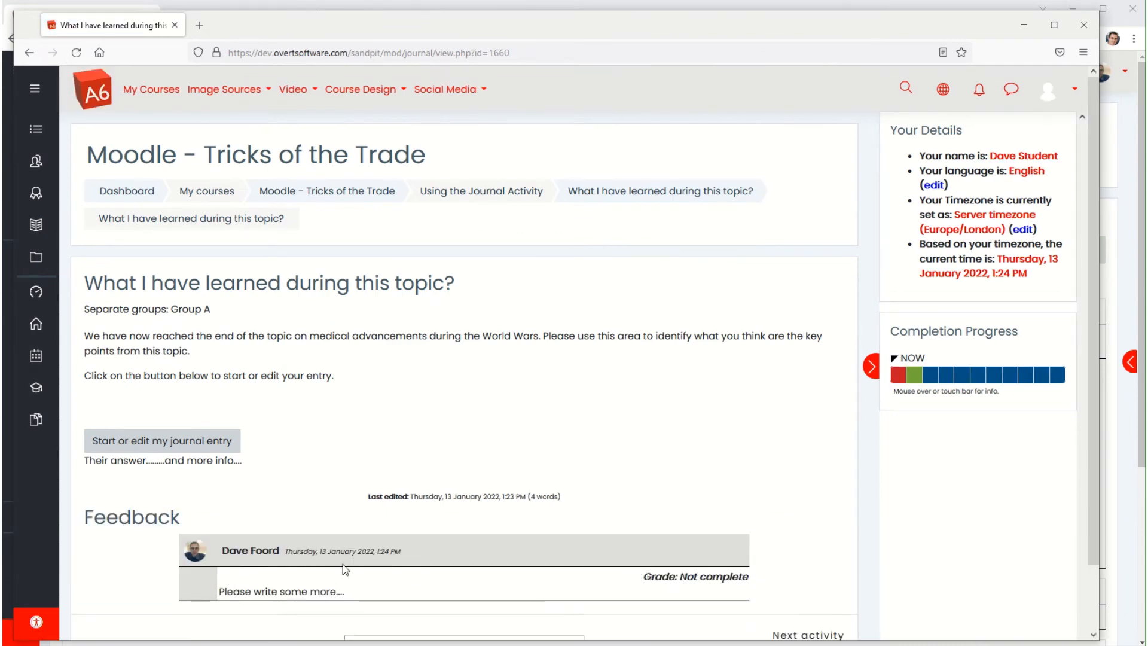
As the student, add the line 'sadkhsakldhjksaldh' to the journal entry and save changes
scroll("down", 3)
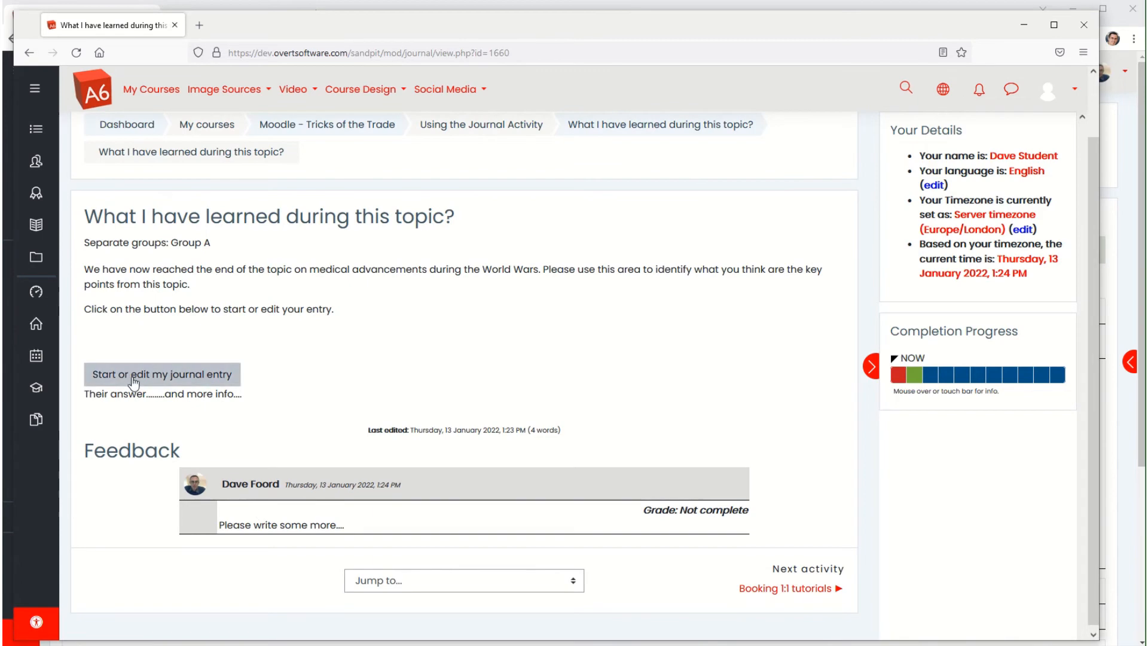
left_click(162, 374)
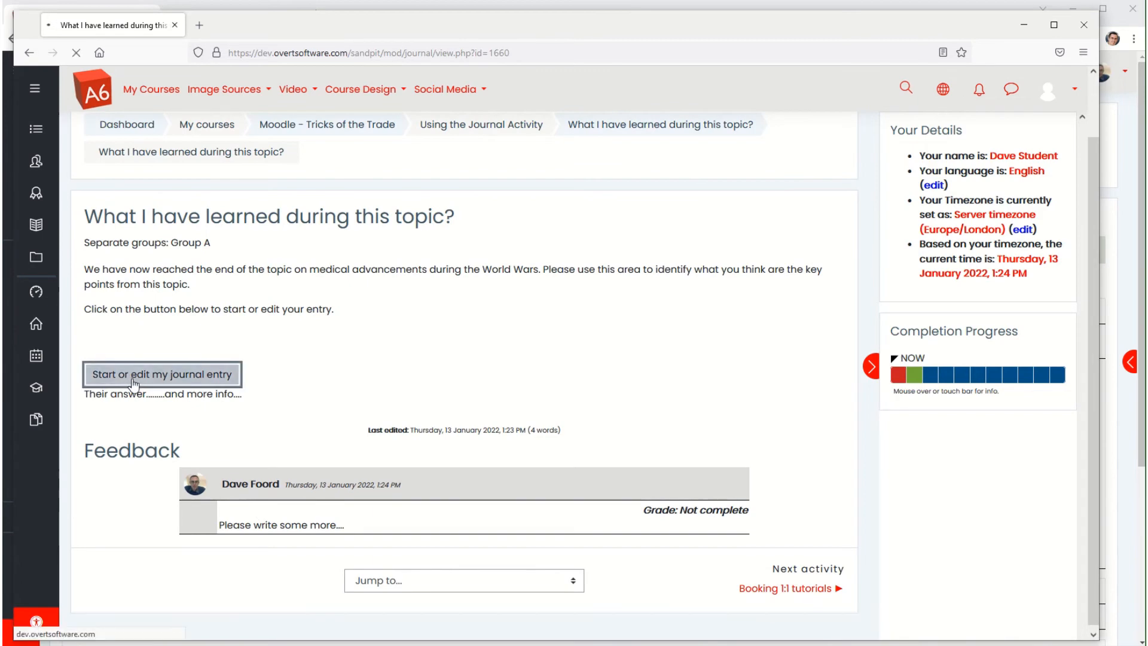
left_click(162, 375)
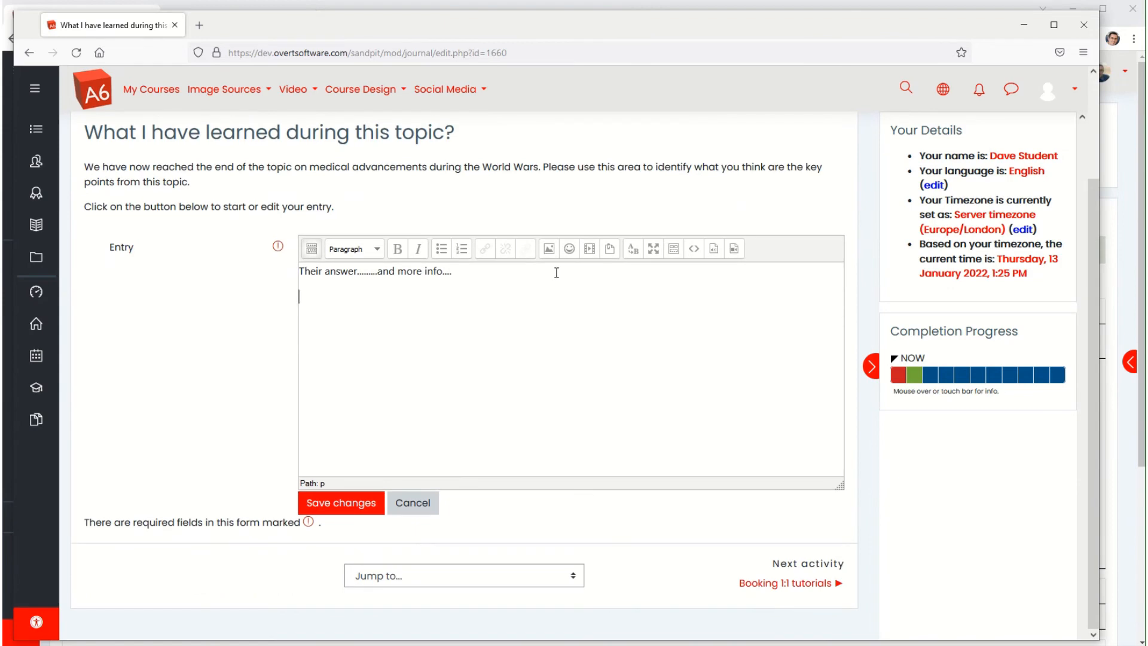
type("sadkhsakldhjksaldh")
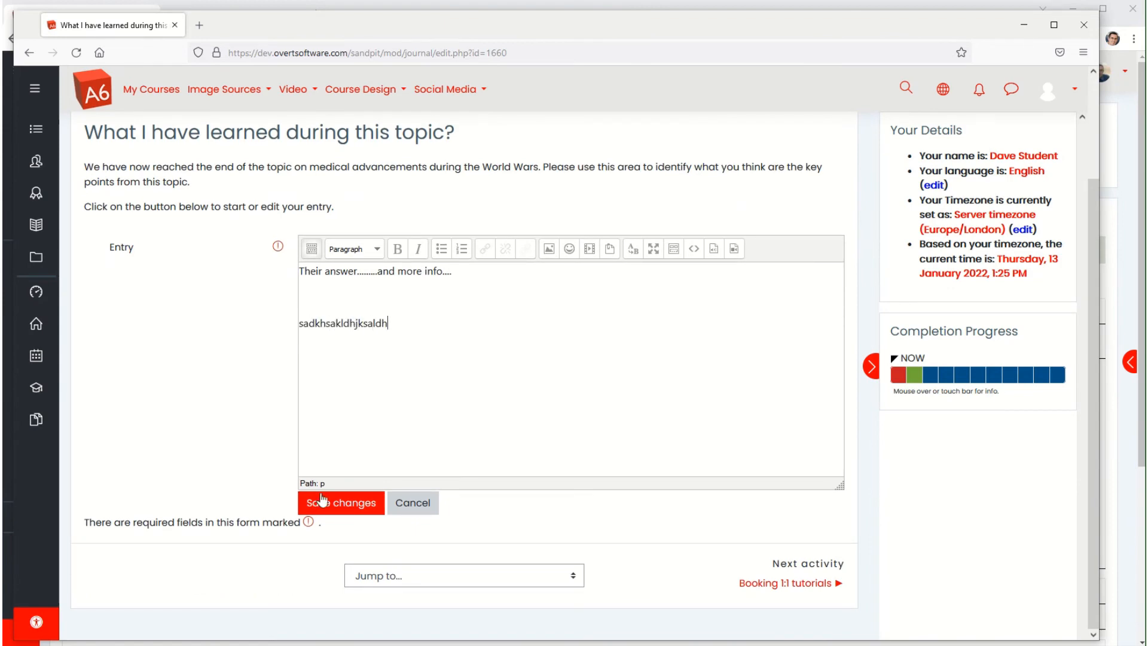
left_click(341, 503)
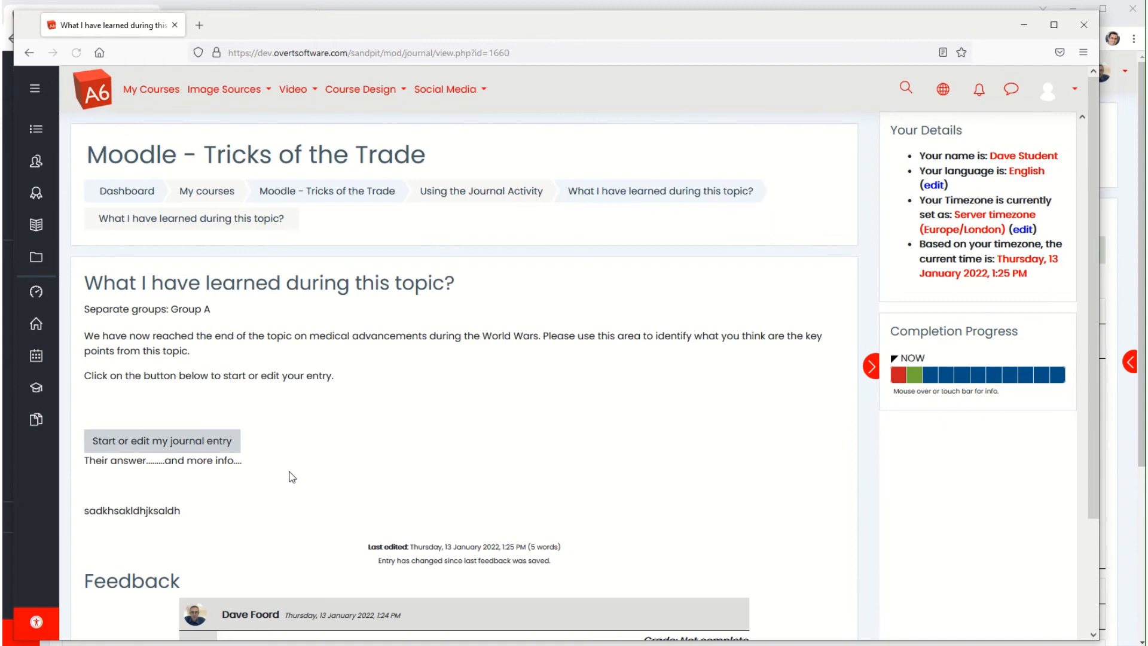
scroll("down", 3)
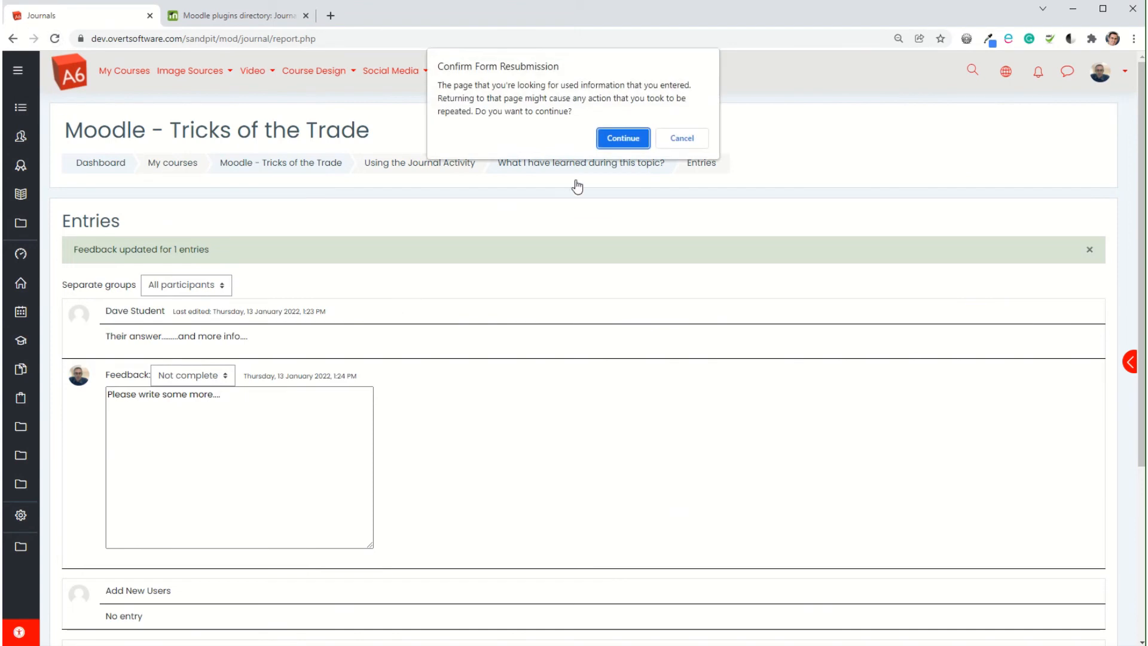
Reload the teacher's Entries report to show the student's revised entry
left_click(623, 137)
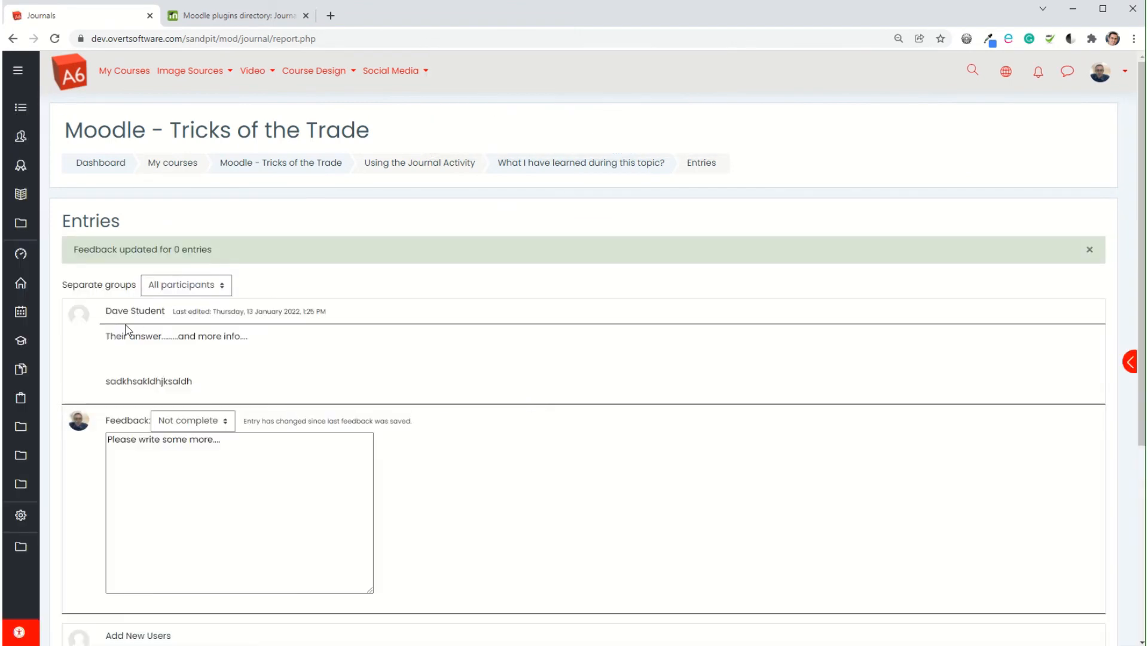
mouse_move(140, 382)
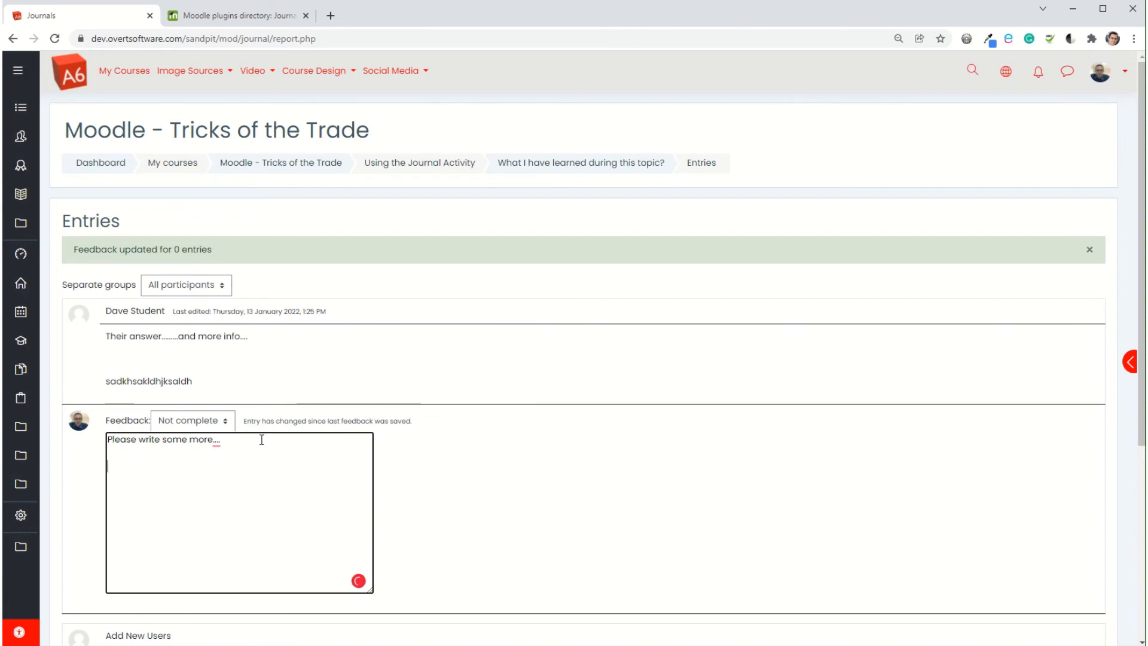
Add "Second feedback...." to Dave Student's revised entry and save all feedback
type("s")
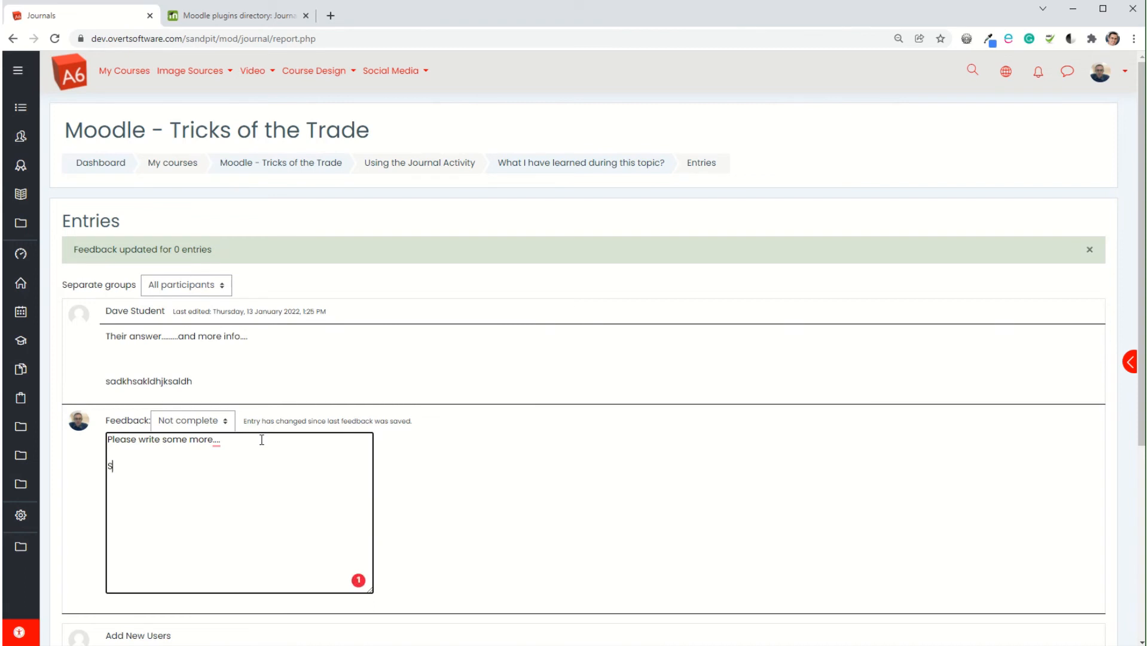
type("econd fe")
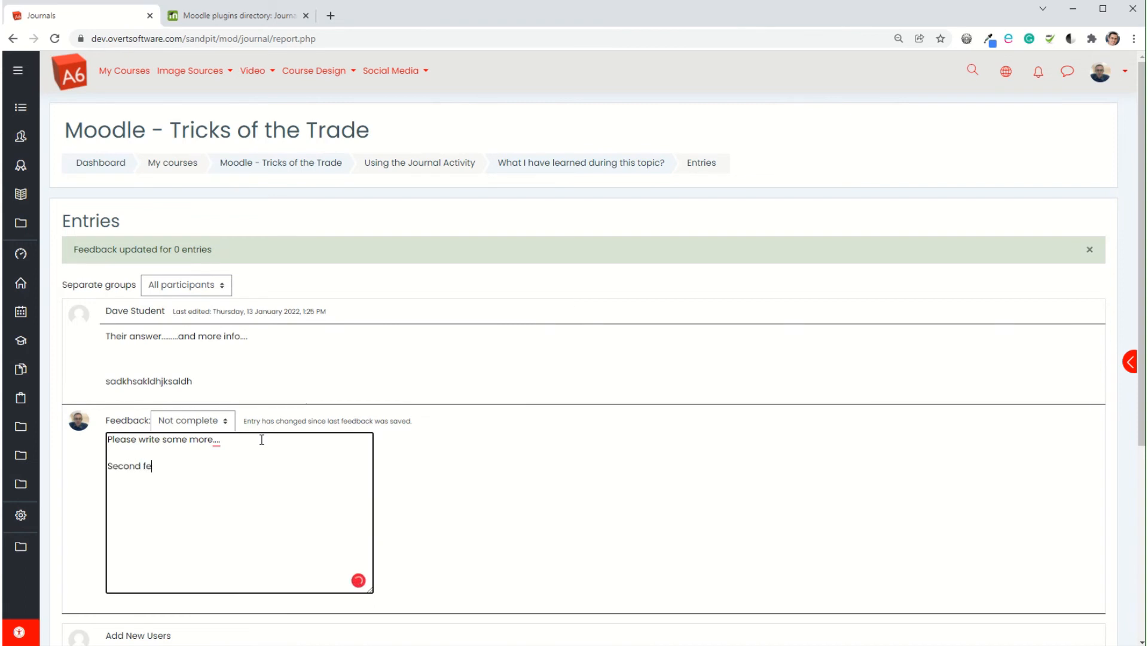
type("edback")
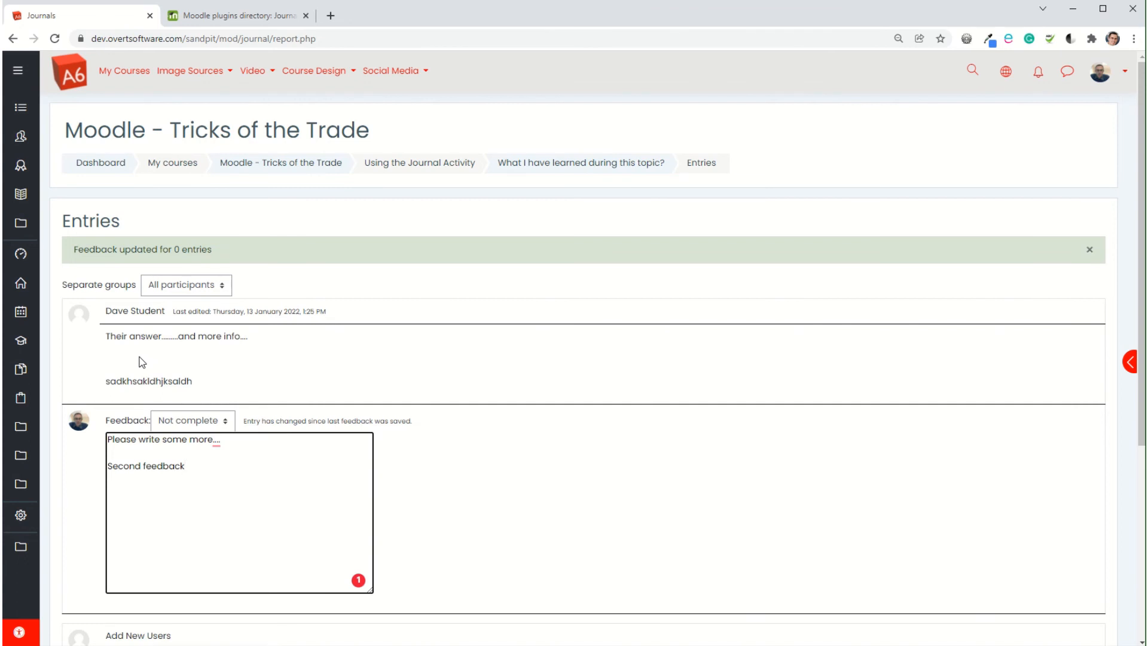
scroll("down", 3)
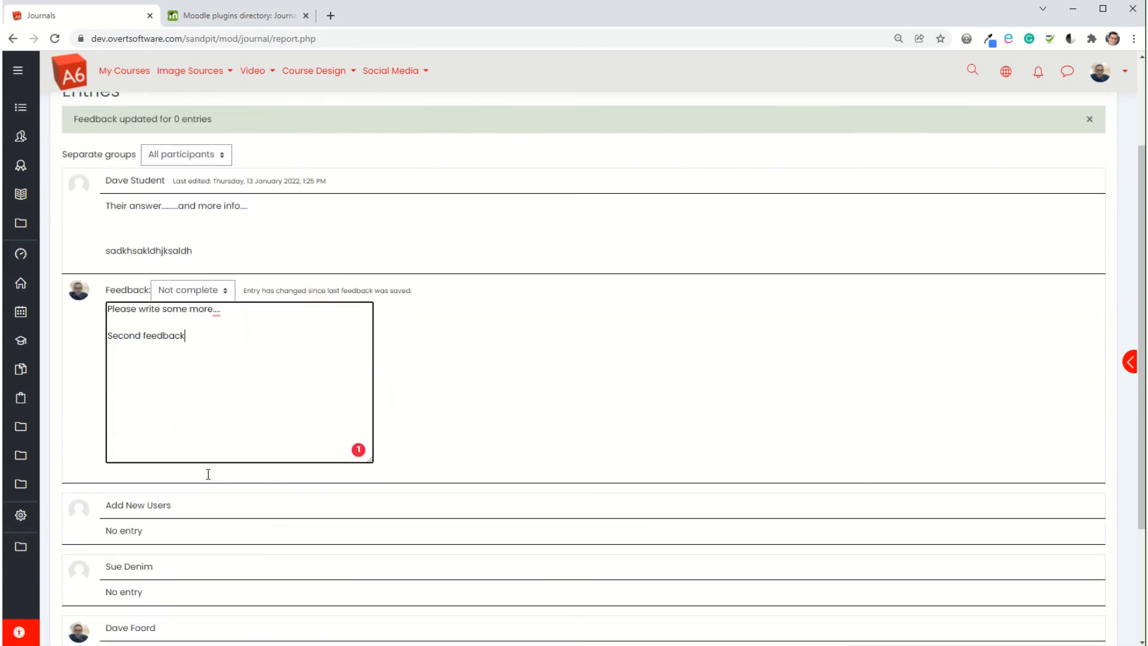
type("....")
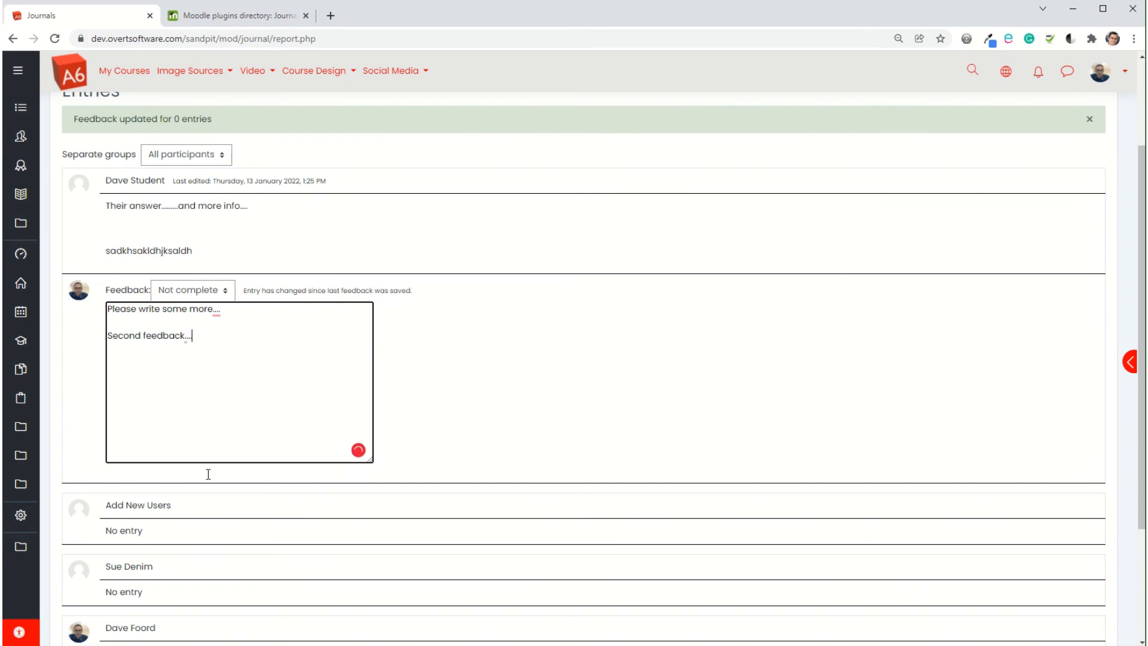
scroll("down", 3)
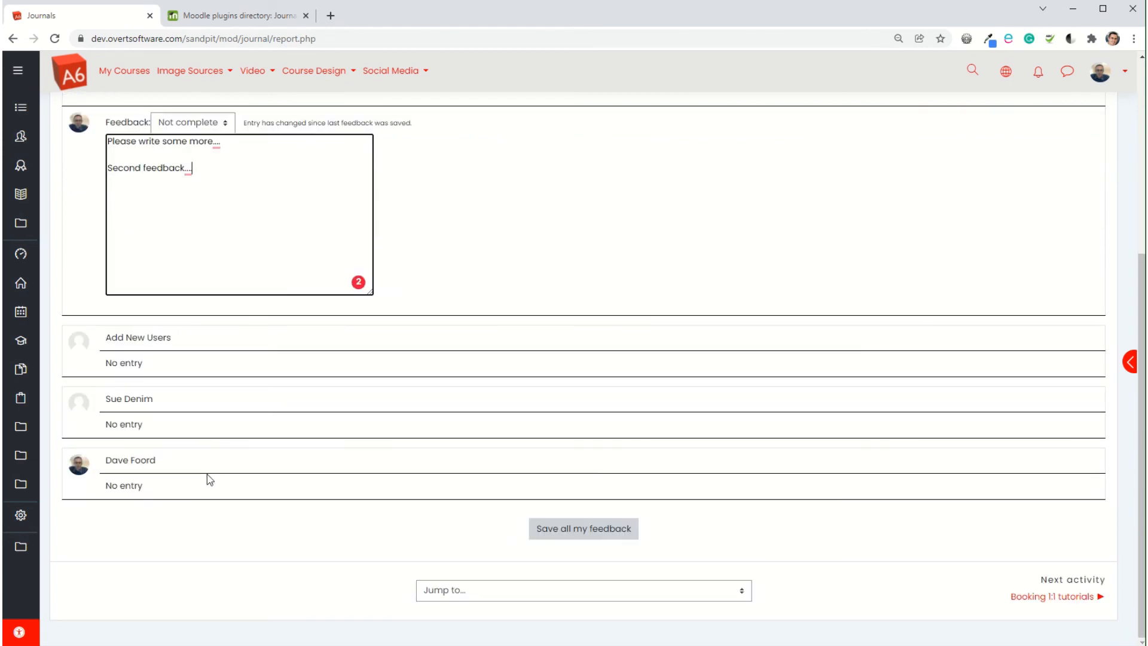
mouse_move(583, 528)
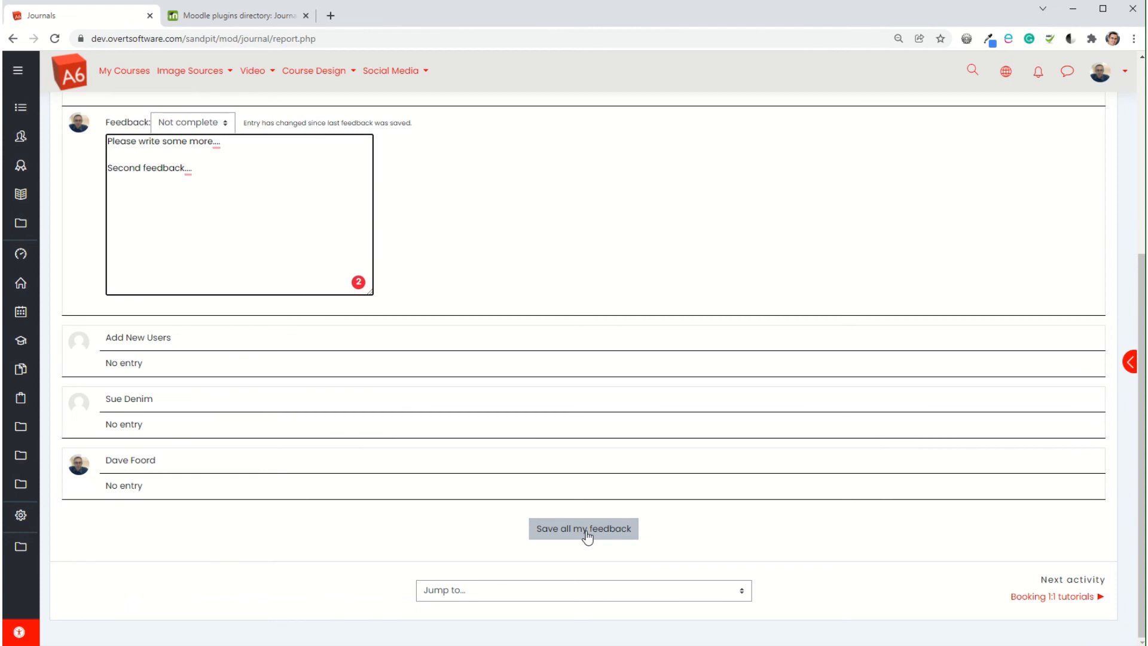
scroll("up", 3)
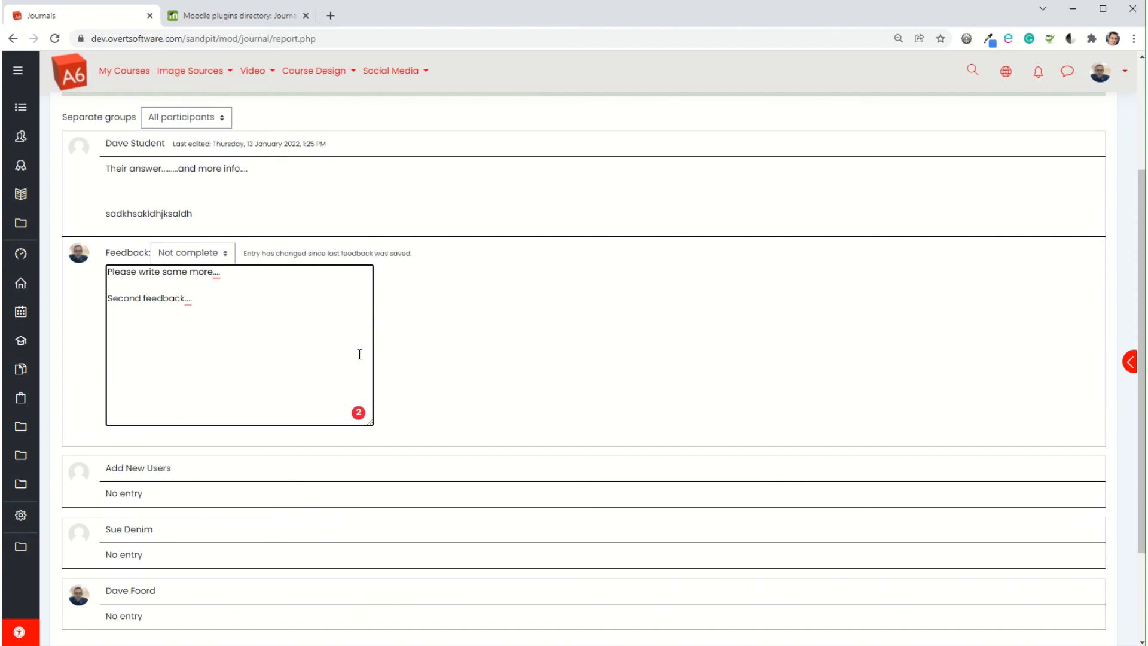
mouse_move(334, 328)
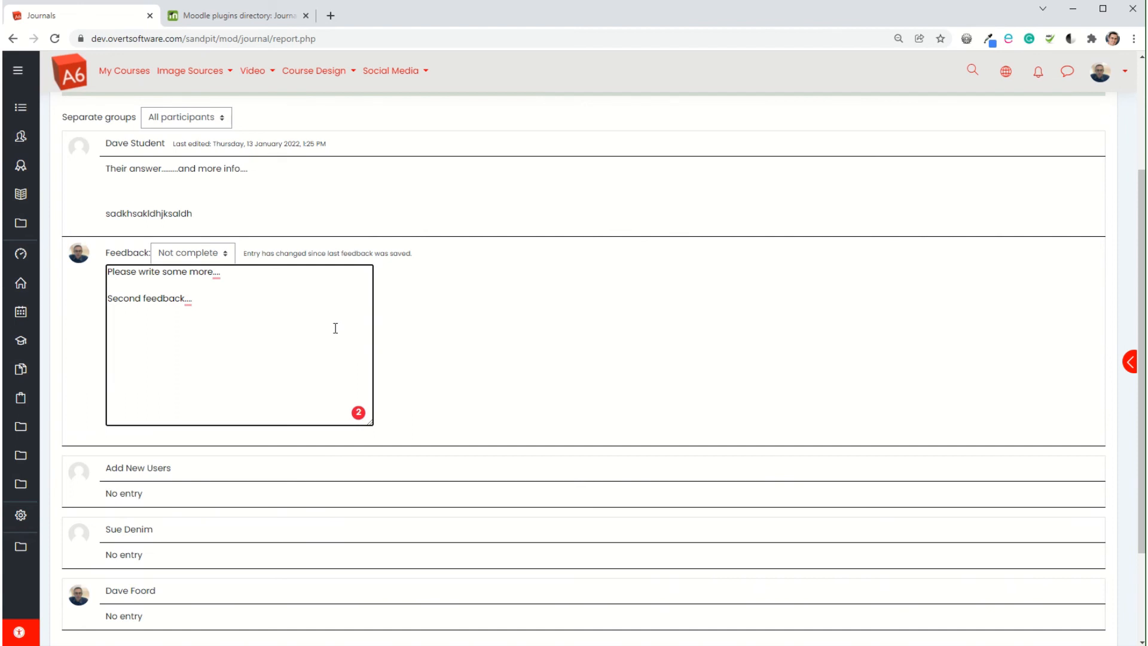
scroll("down", 3)
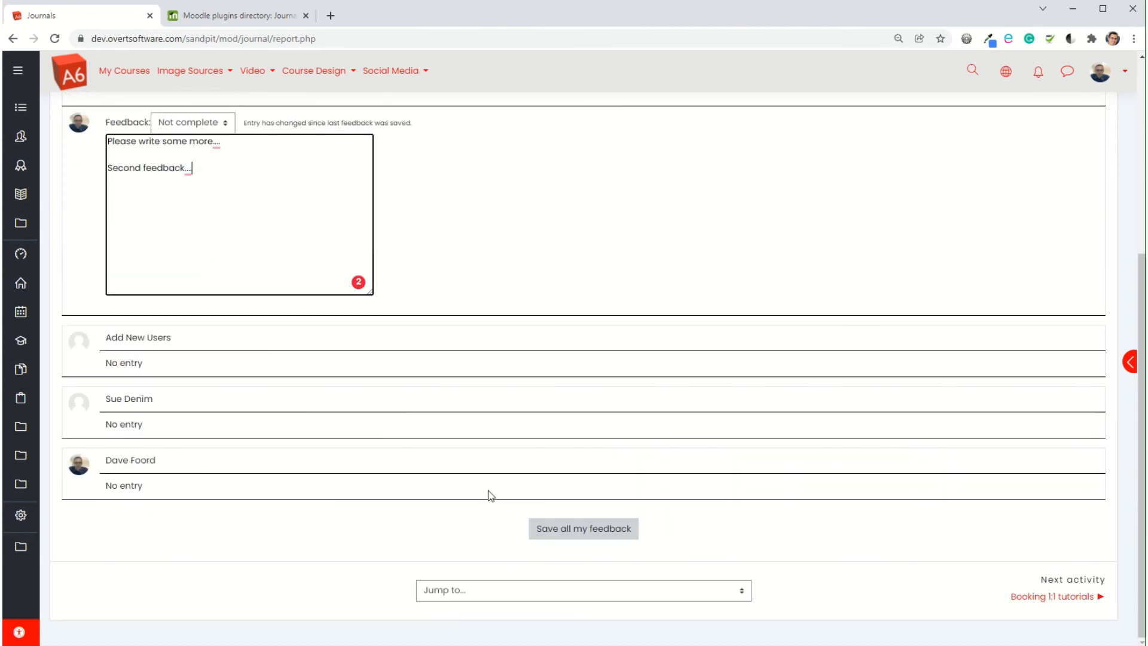
left_click(583, 529)
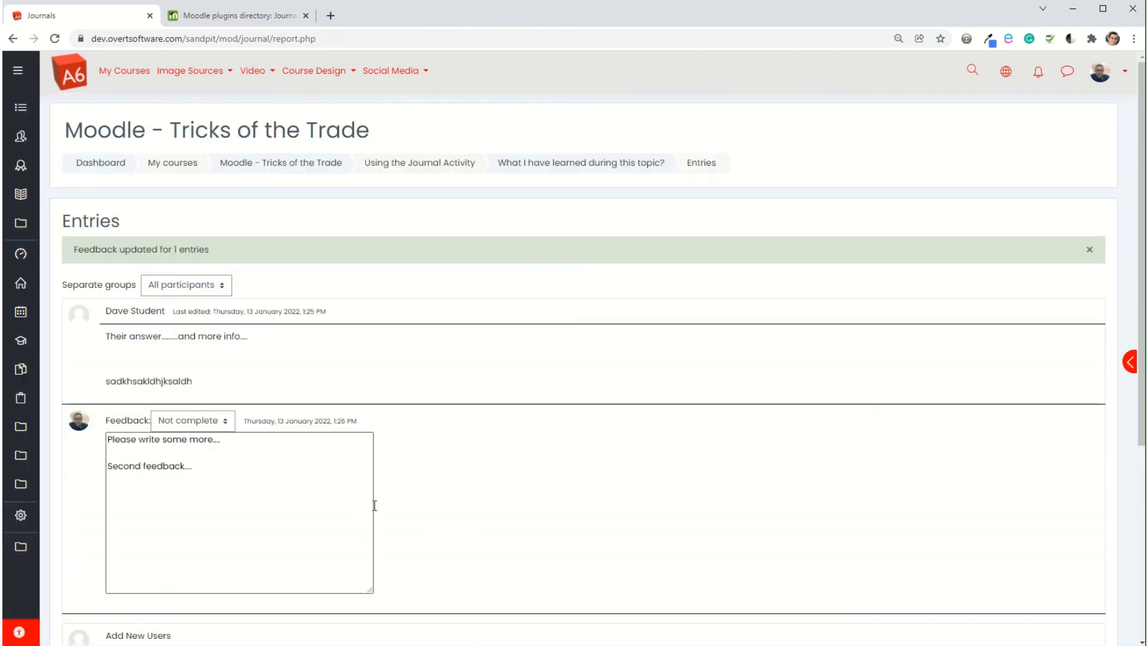
scroll("down", 3)
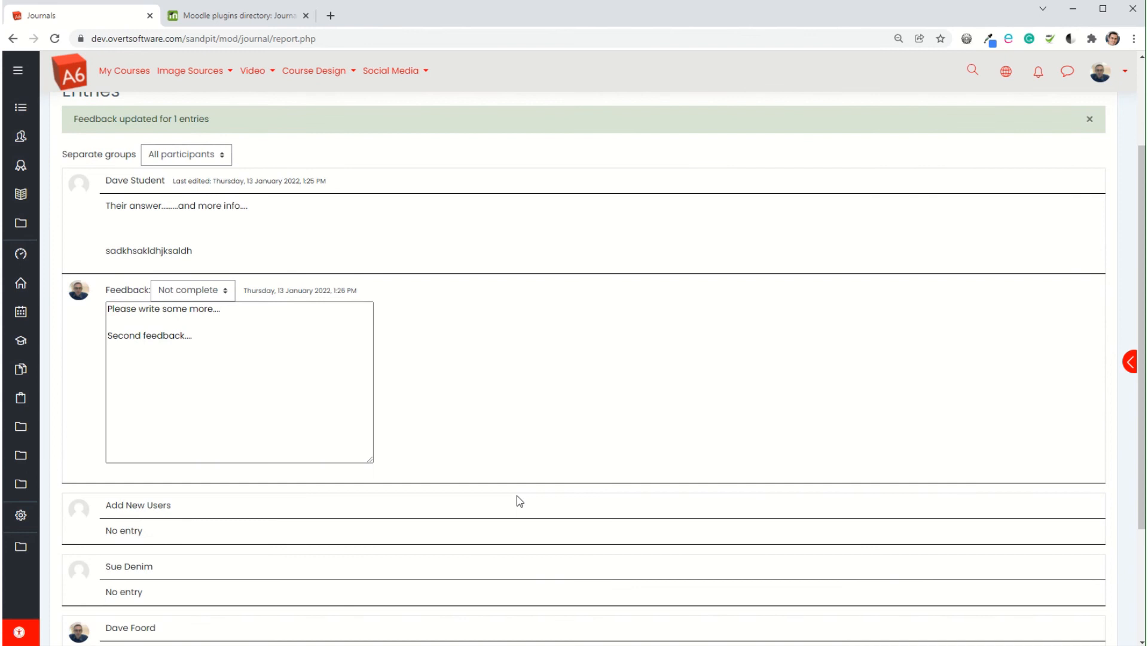